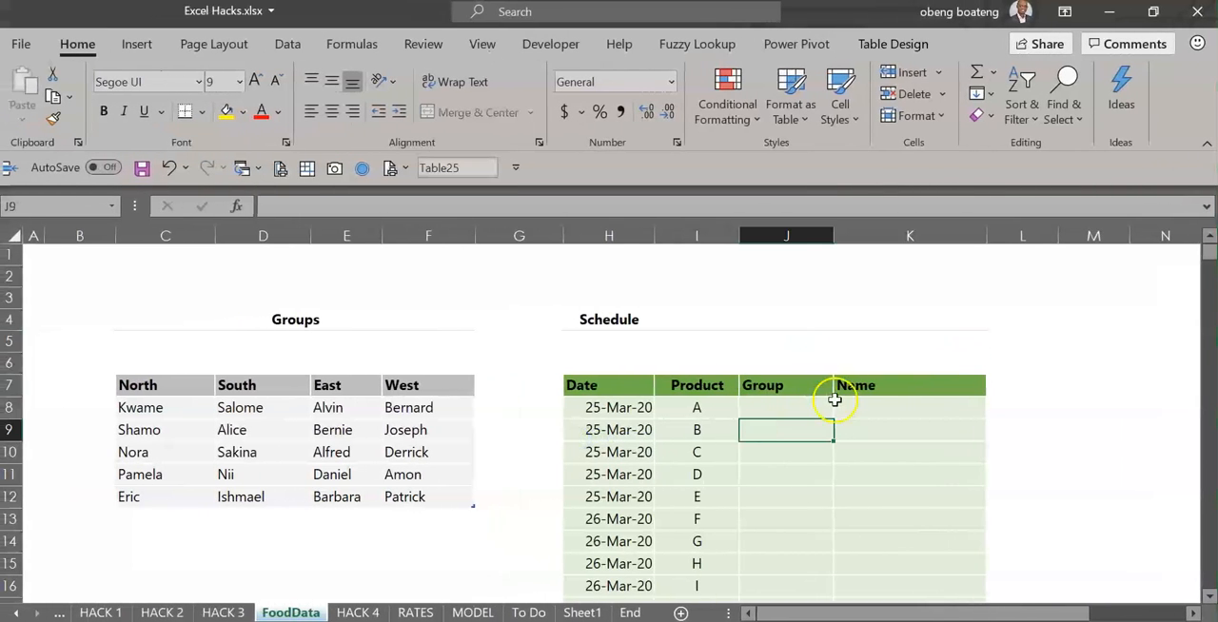
Step: Look over the empty Group and Name cells of the Schedule table
left_click(909, 407)
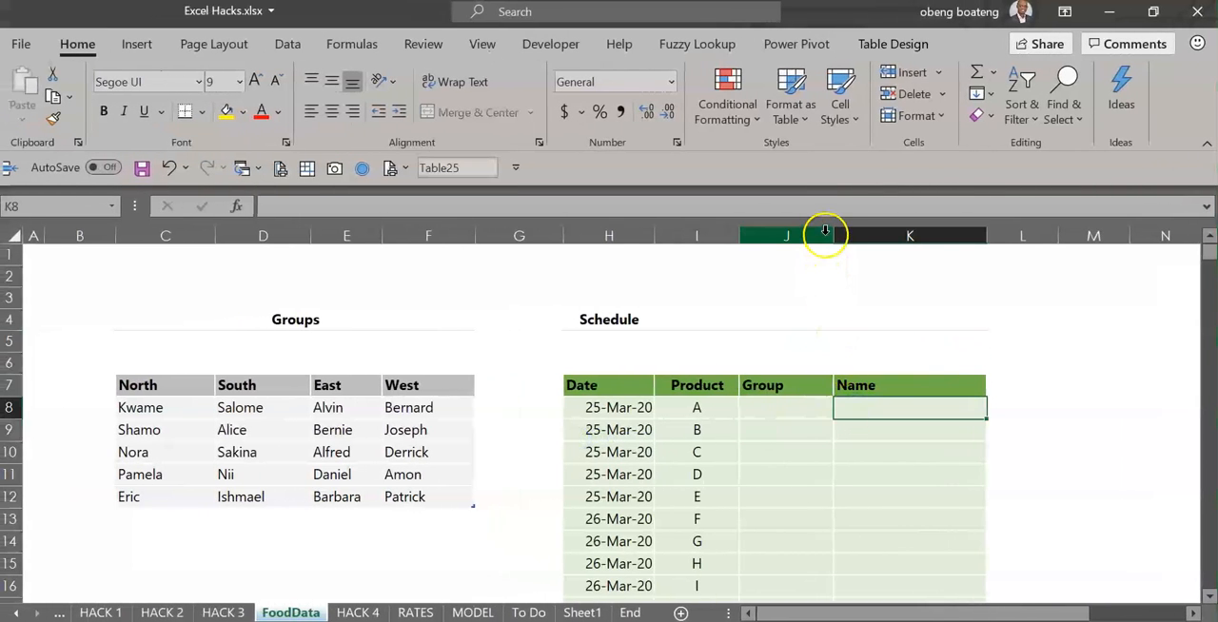
left_click(786, 407)
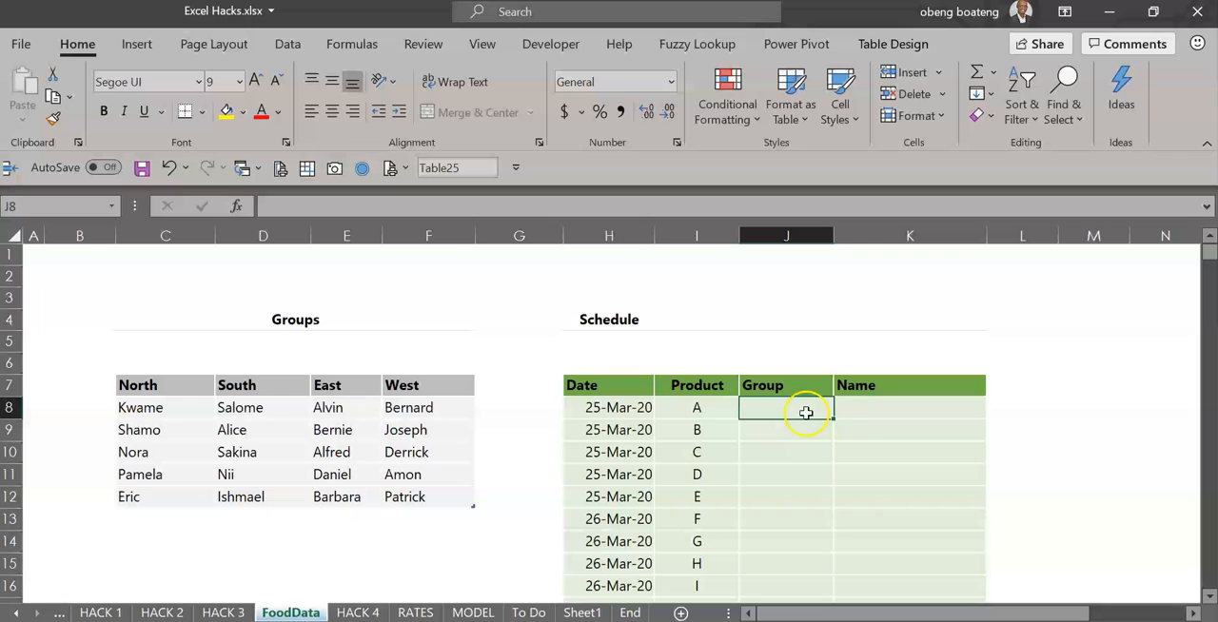
left_click(909, 407)
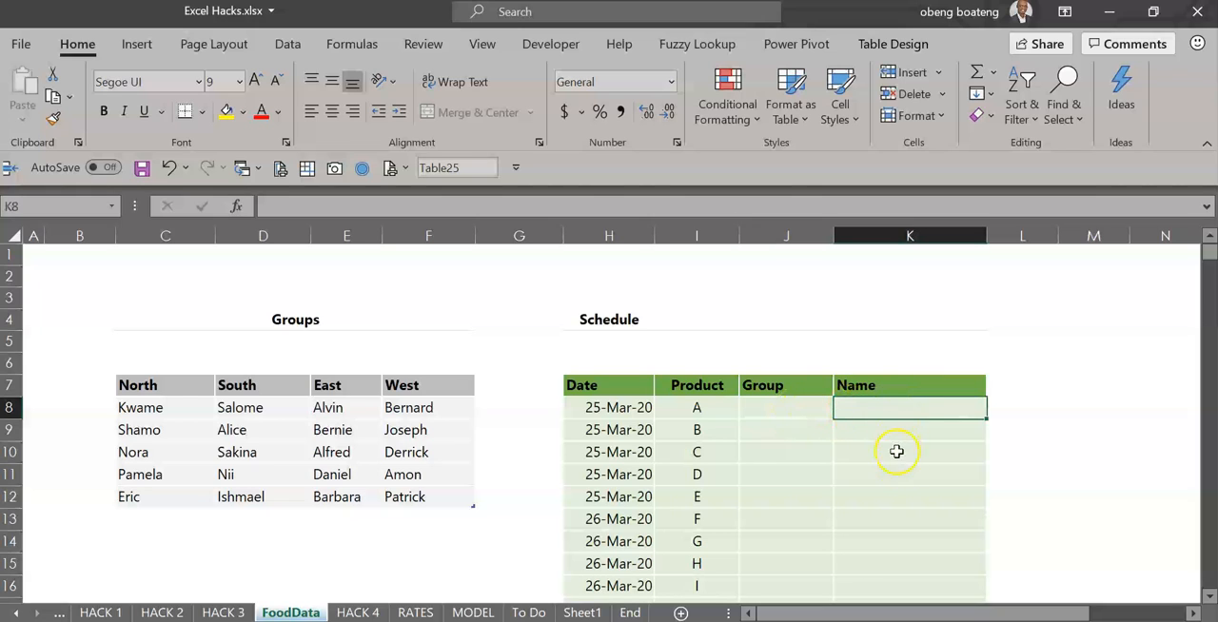
mouse_move(197, 373)
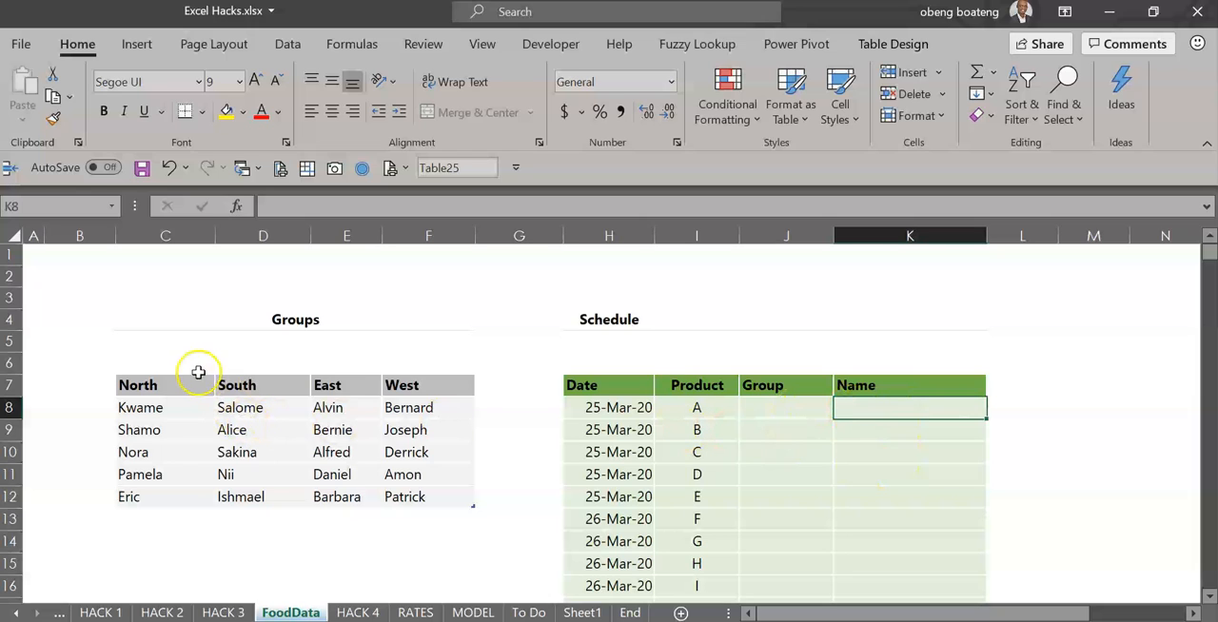
mouse_move(201, 449)
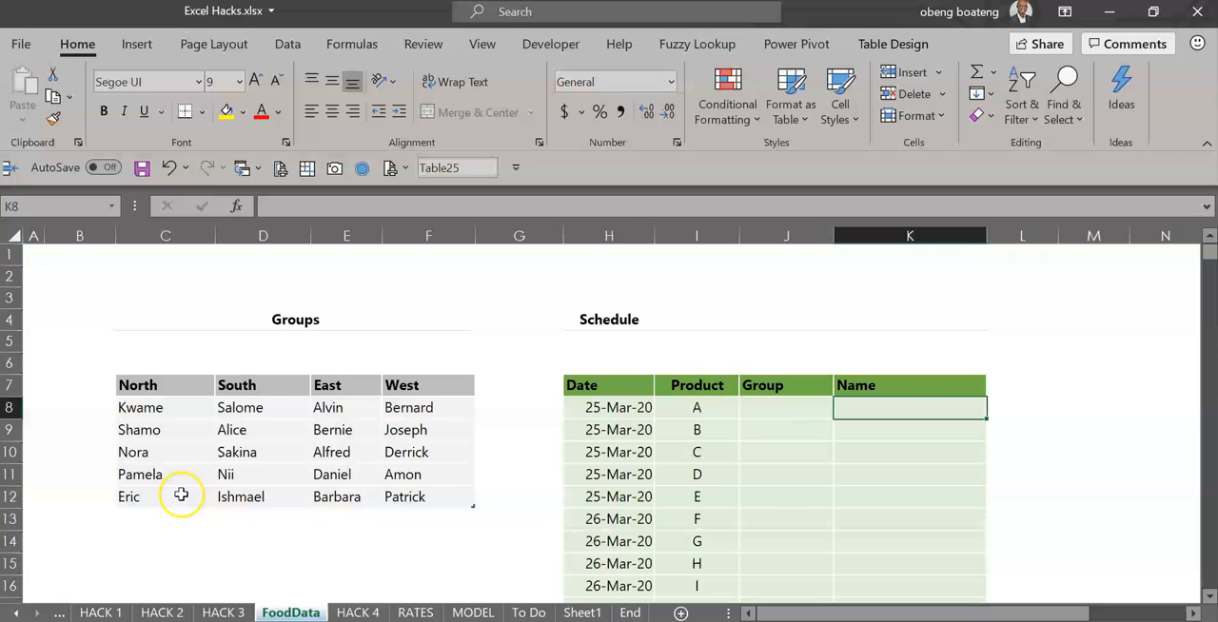
left_click(784, 430)
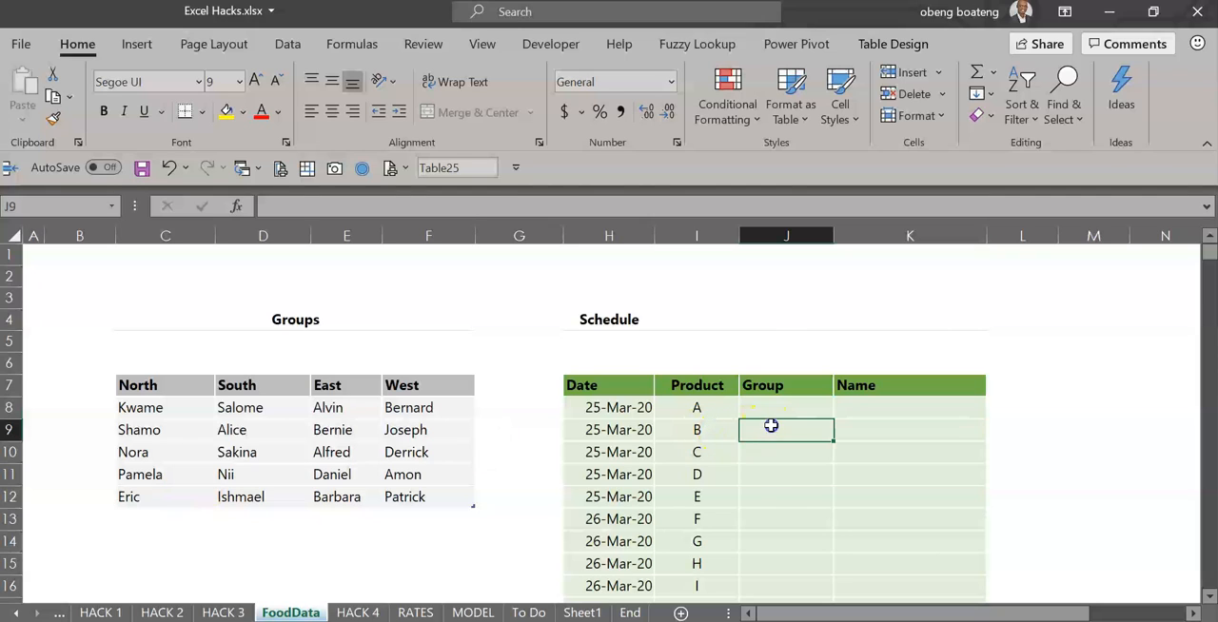
left_click(784, 408)
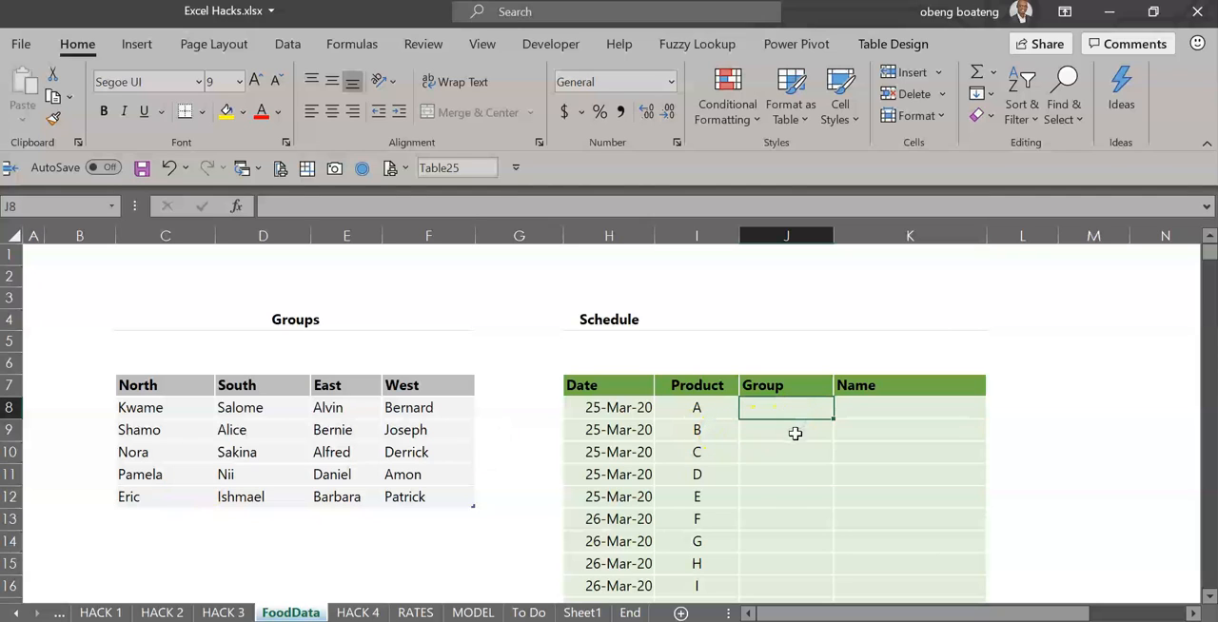
left_click(785, 430)
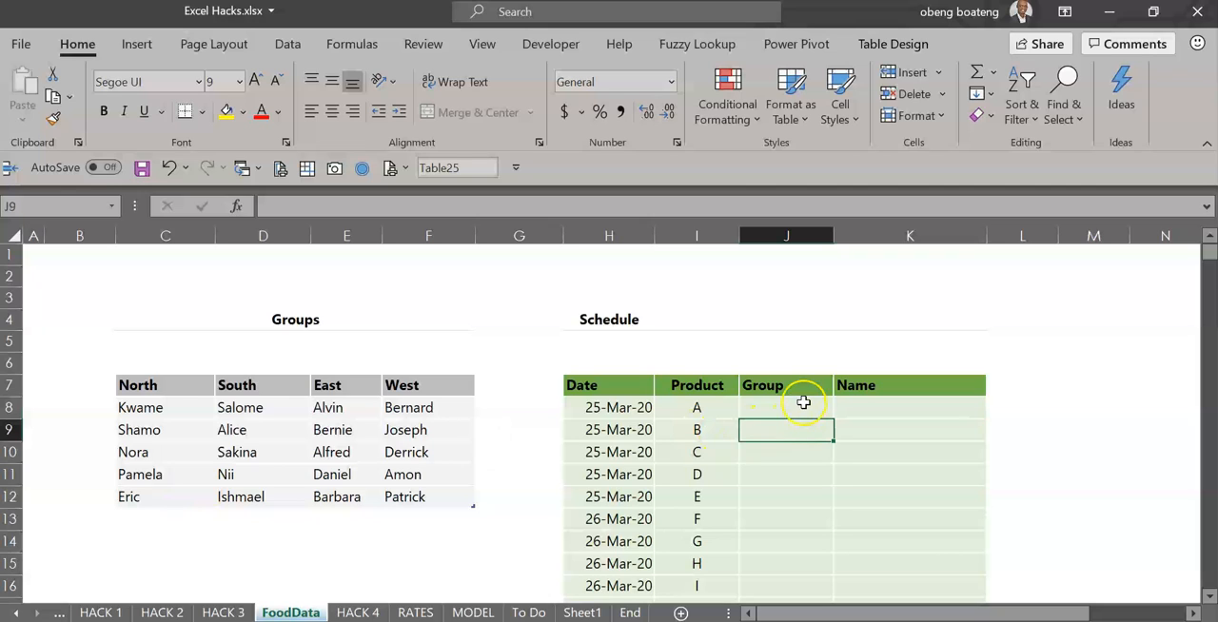
left_click(786, 407)
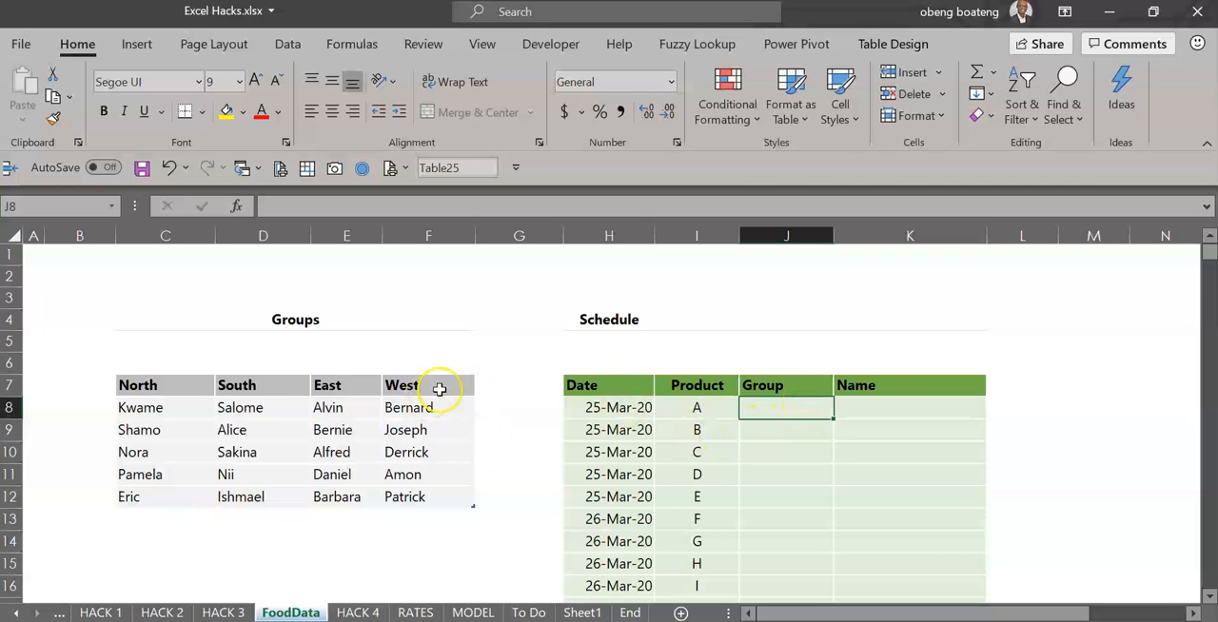
left_click(910, 407)
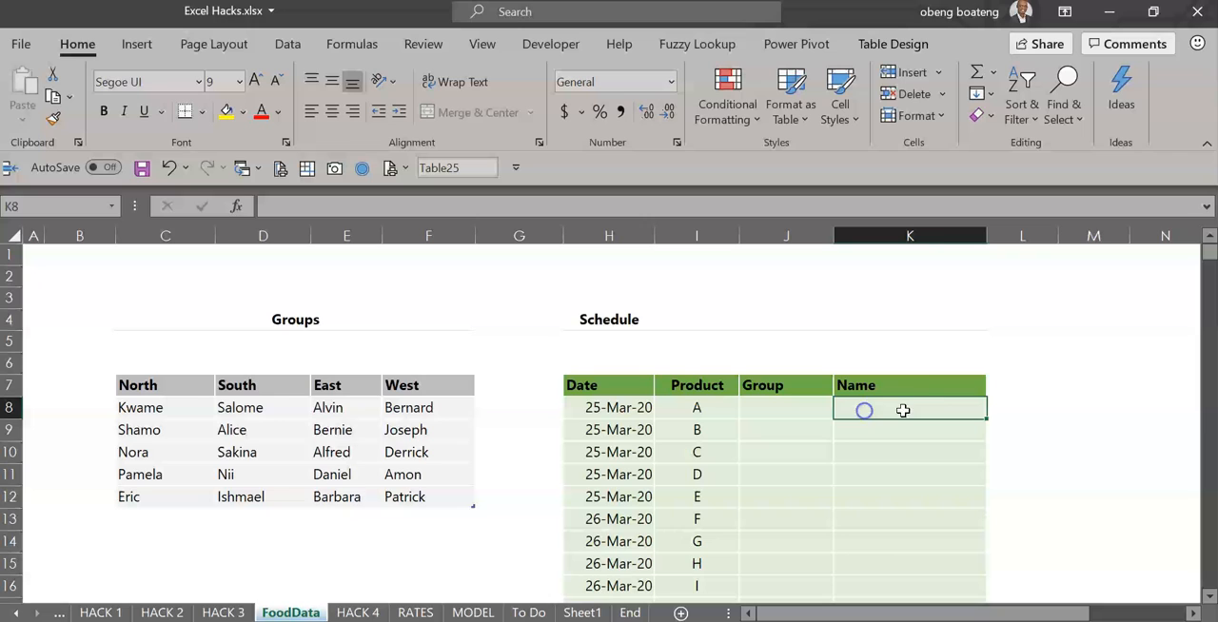
mouse_move(898, 419)
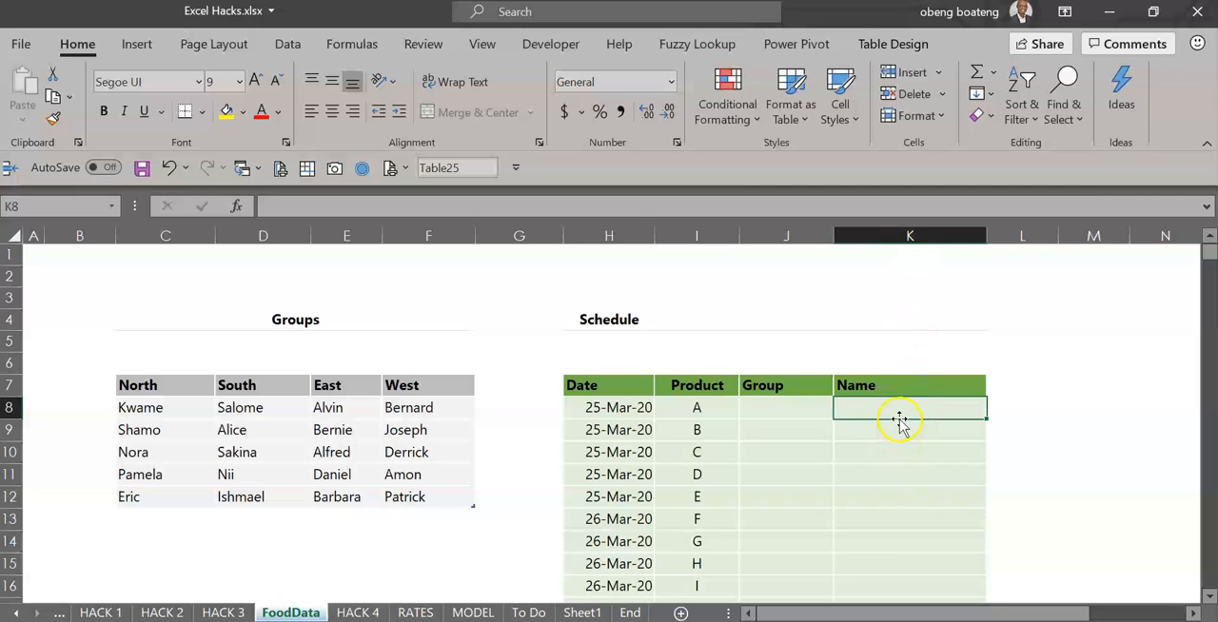
mouse_move(347, 407)
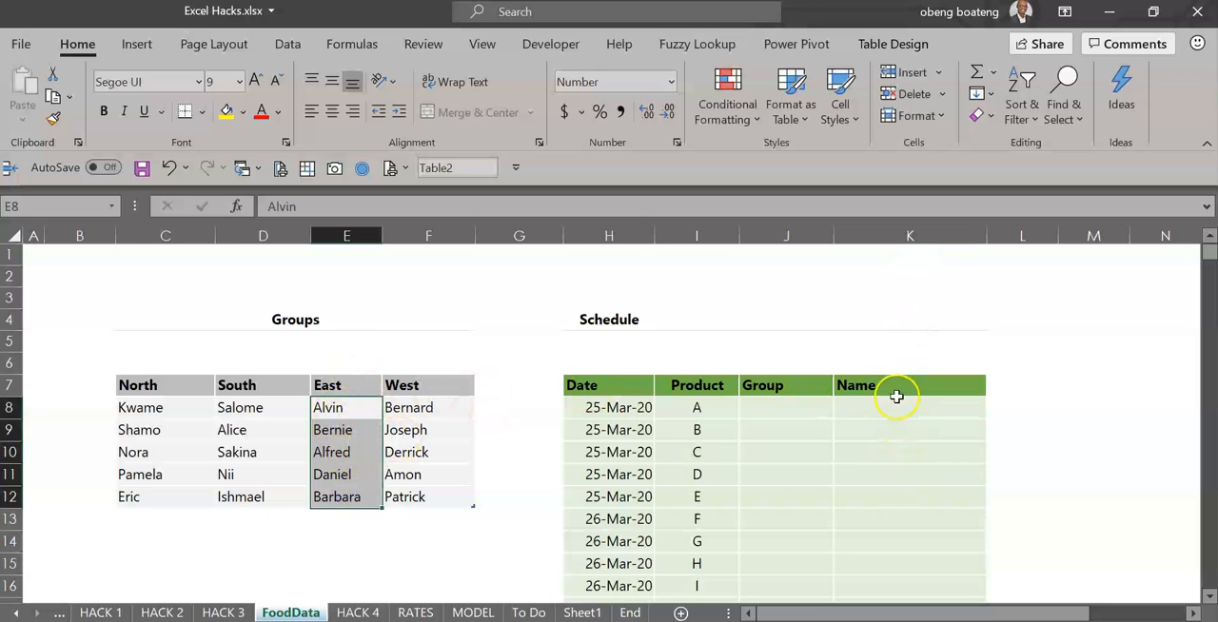
mouse_move(872, 418)
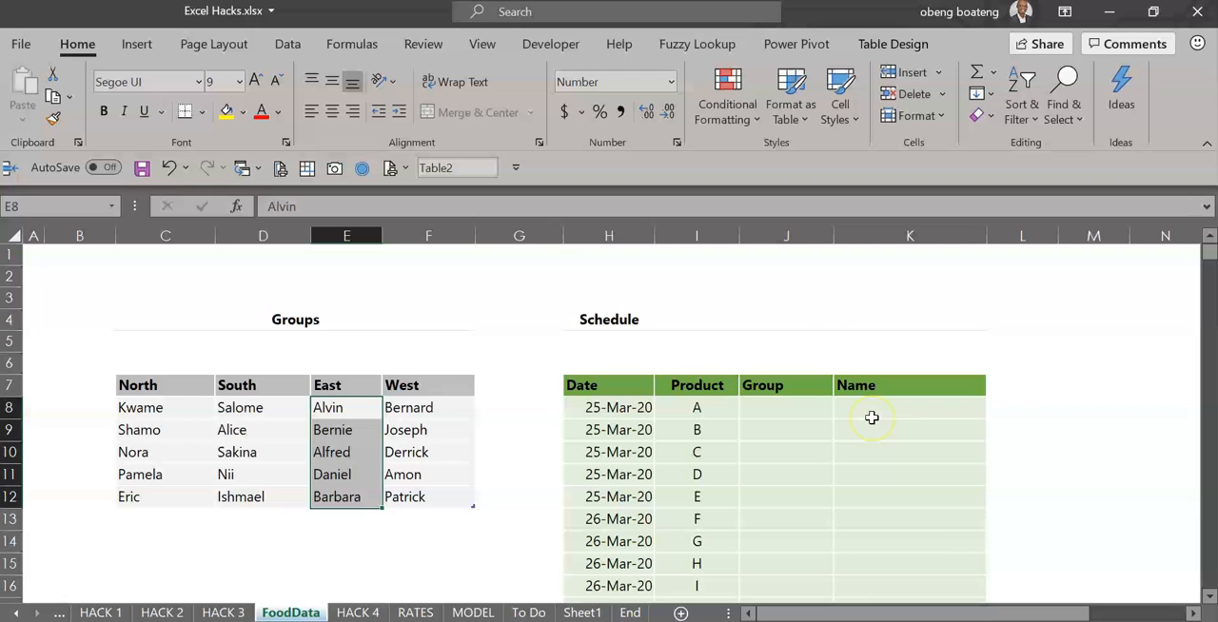
mouse_move(141, 441)
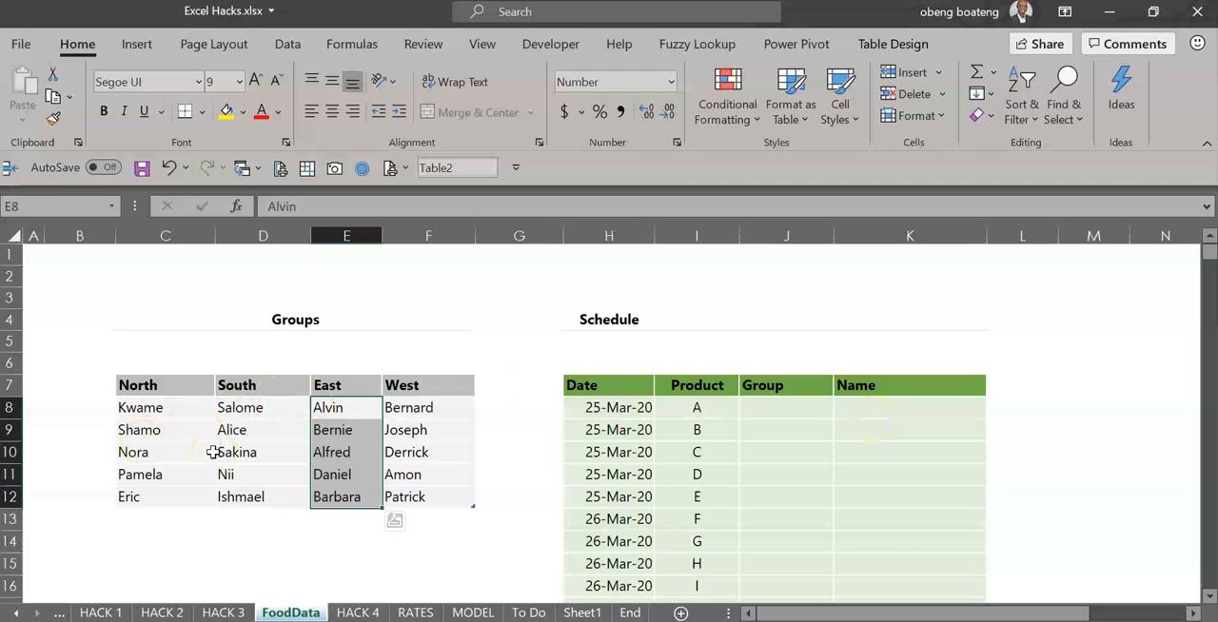
Step: Try a '=nor' reference, then select the Groups table with its North–West headers
left_click_drag(141, 407, 140, 474)
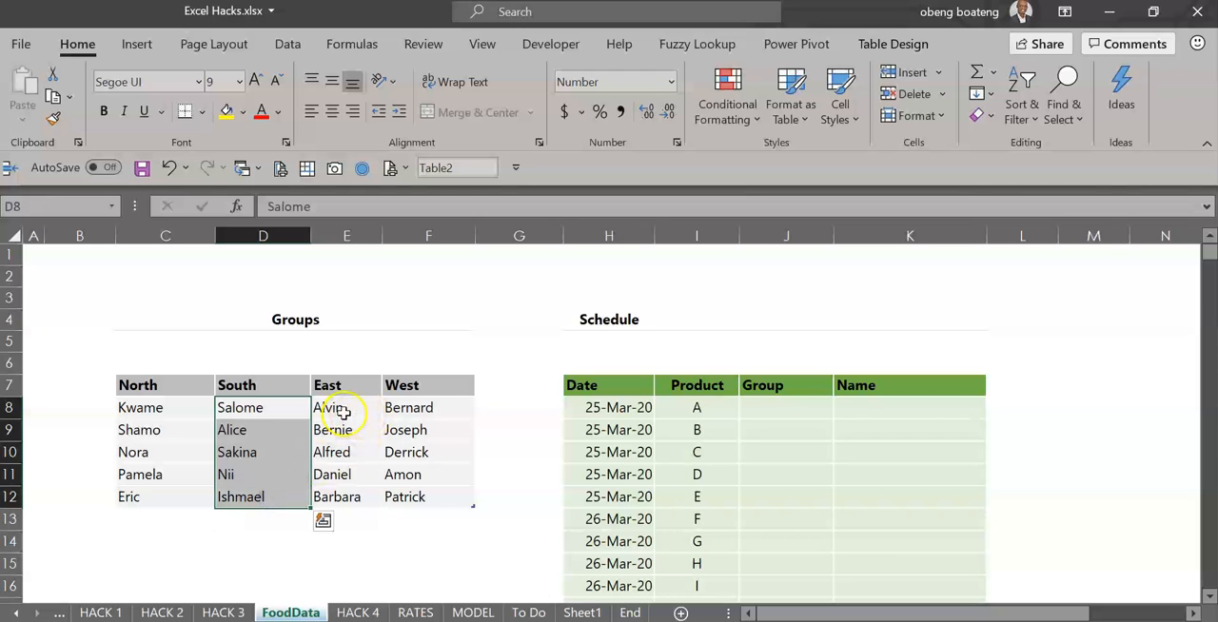
mouse_move(331, 430)
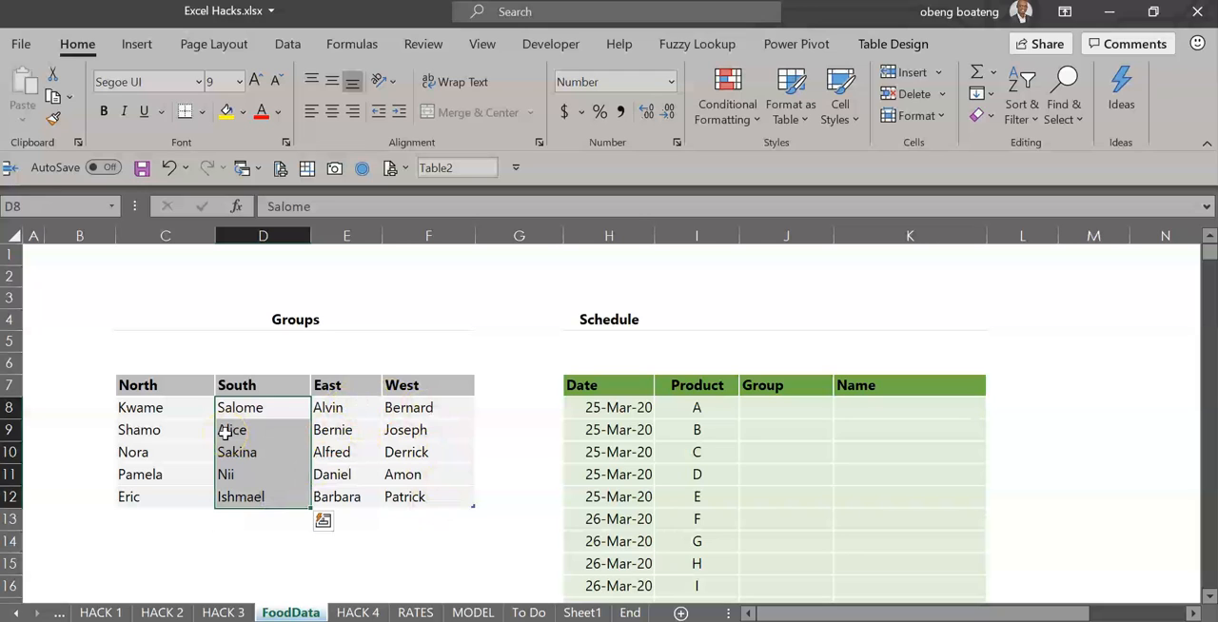
left_click(141, 407)
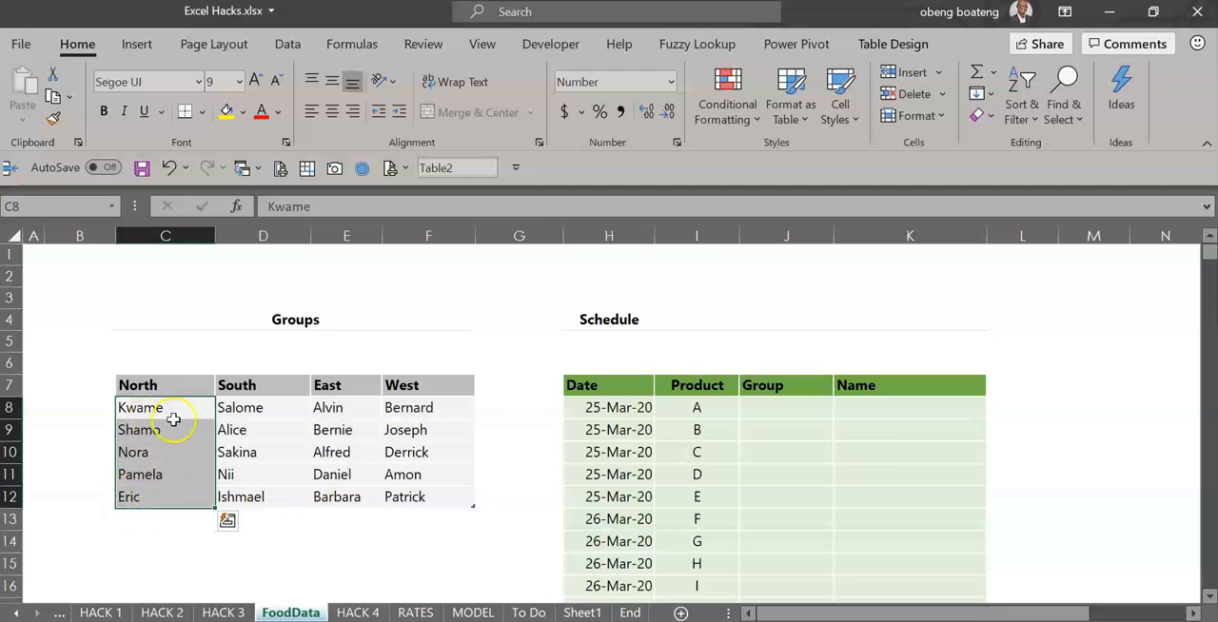
mouse_move(152, 361)
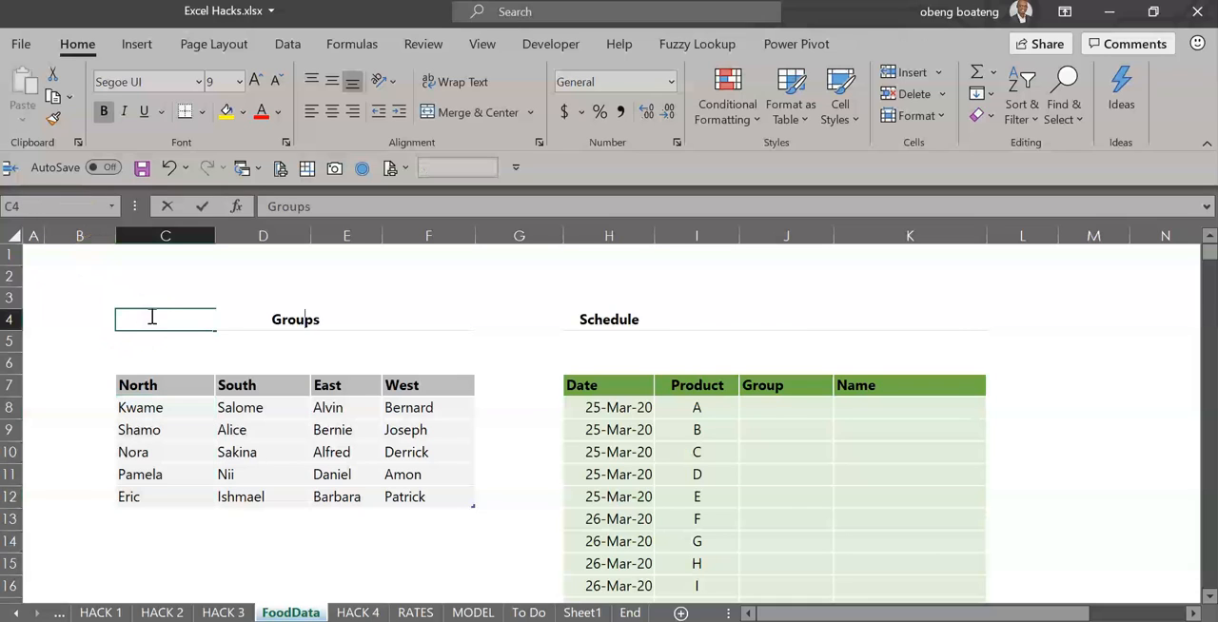
type("=no")
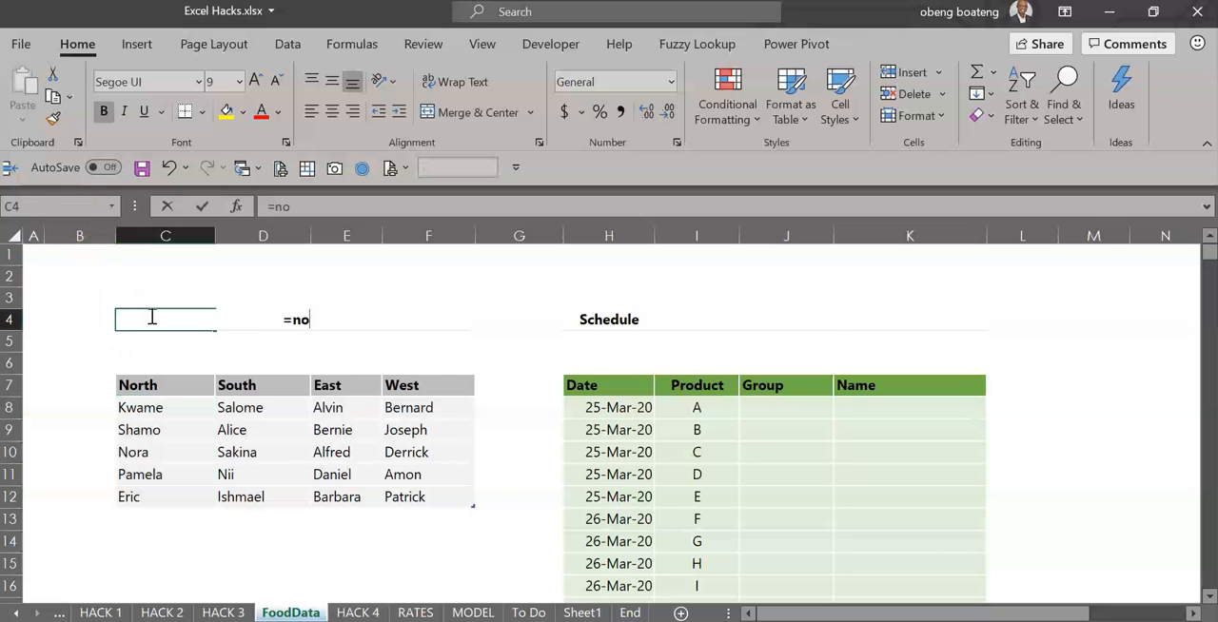
type("r")
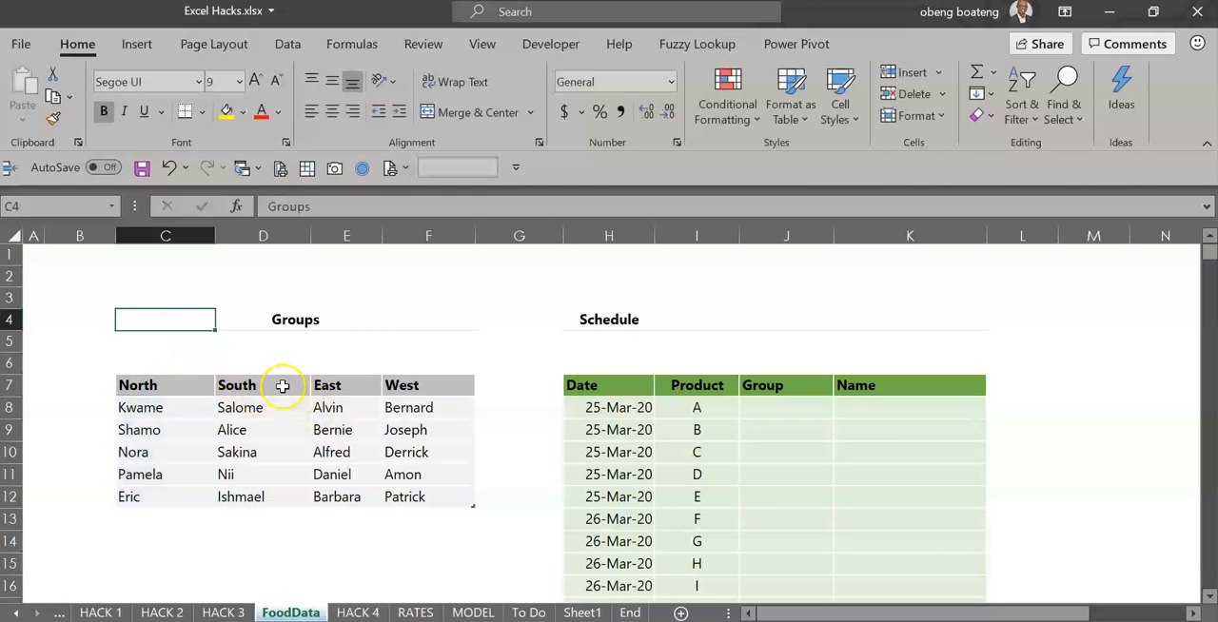
left_click_drag(235, 384, 402, 407)
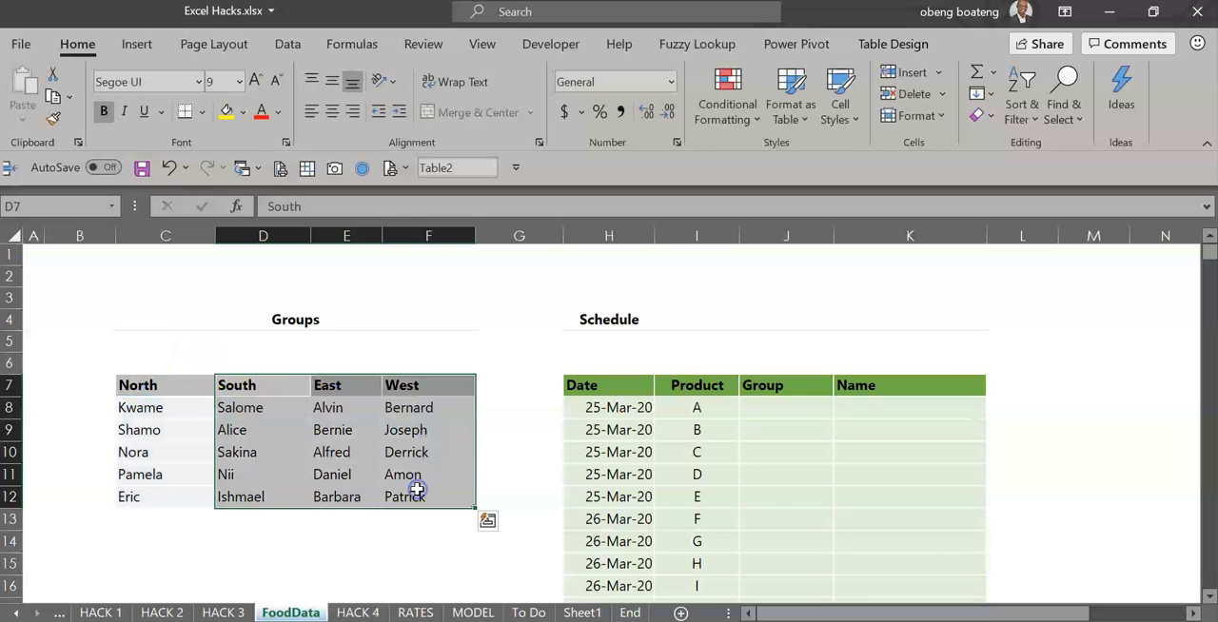
mouse_move(415, 390)
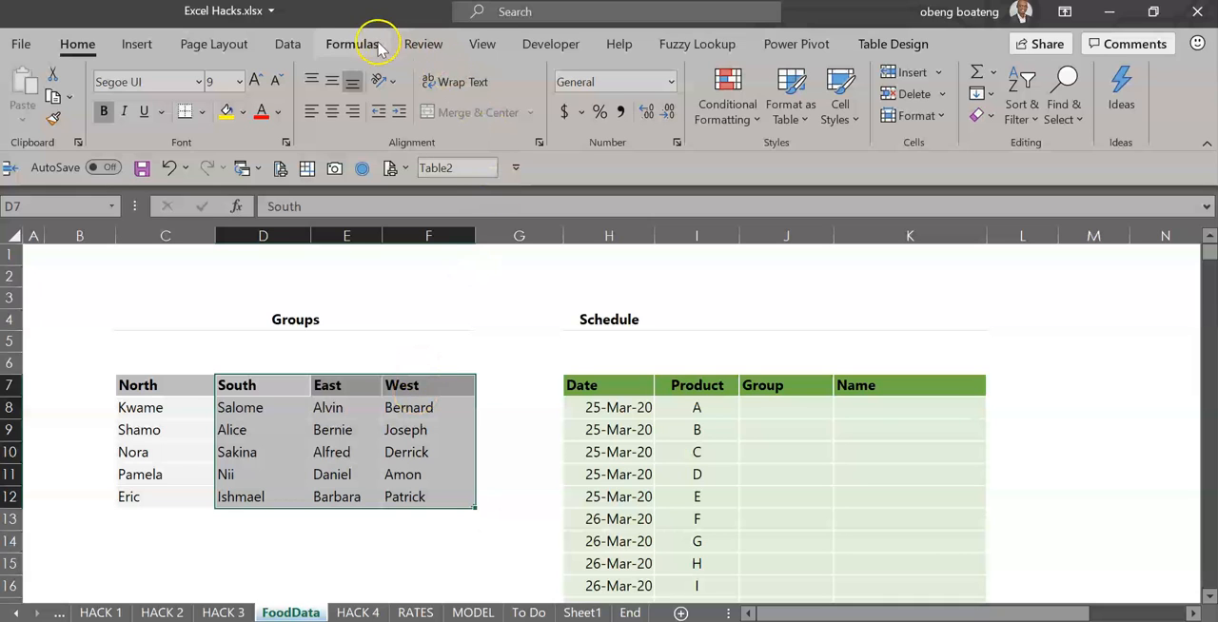
Step: Create named ranges North, South, East and West from the selection's top row
left_click(352, 43)
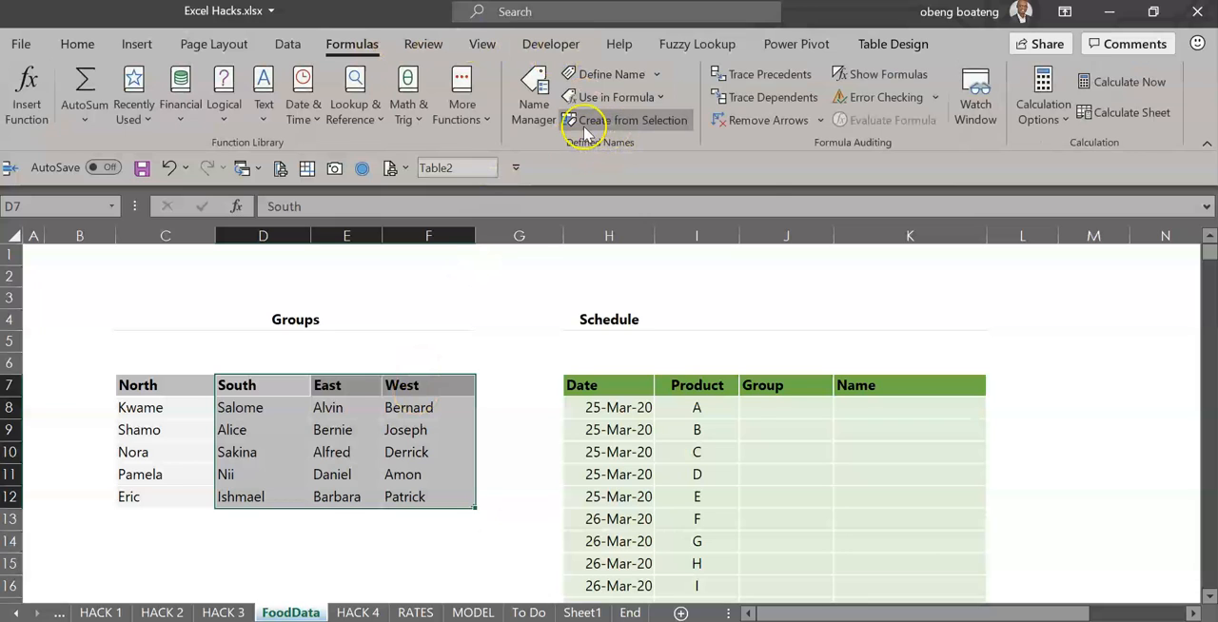
mouse_move(628, 120)
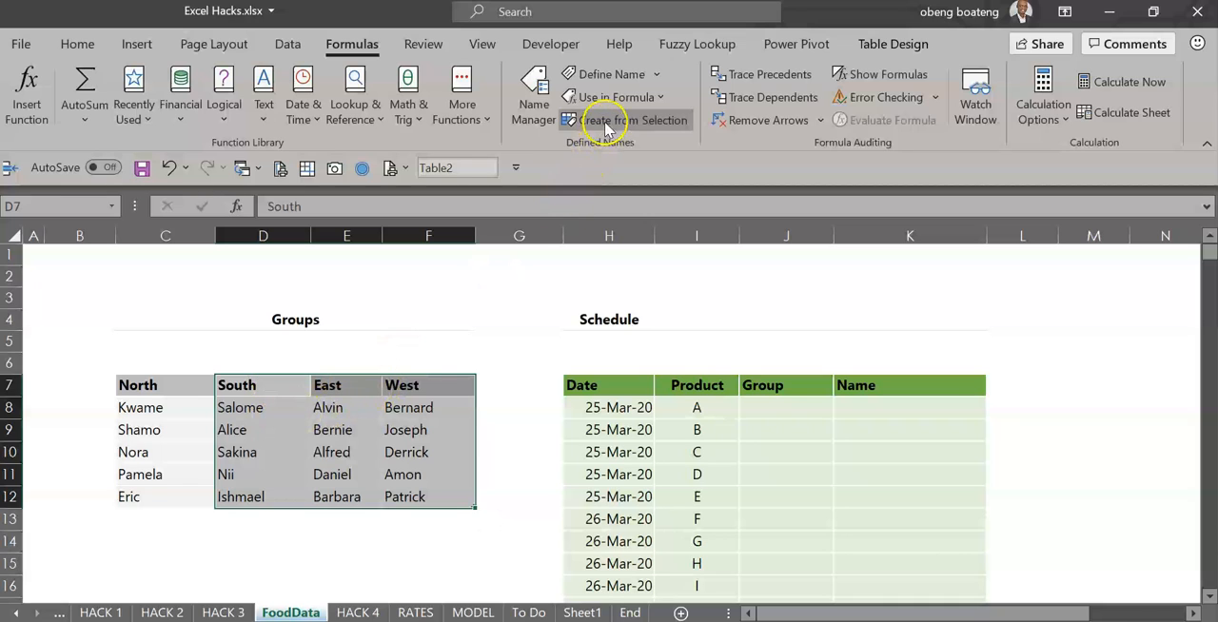
left_click(626, 120)
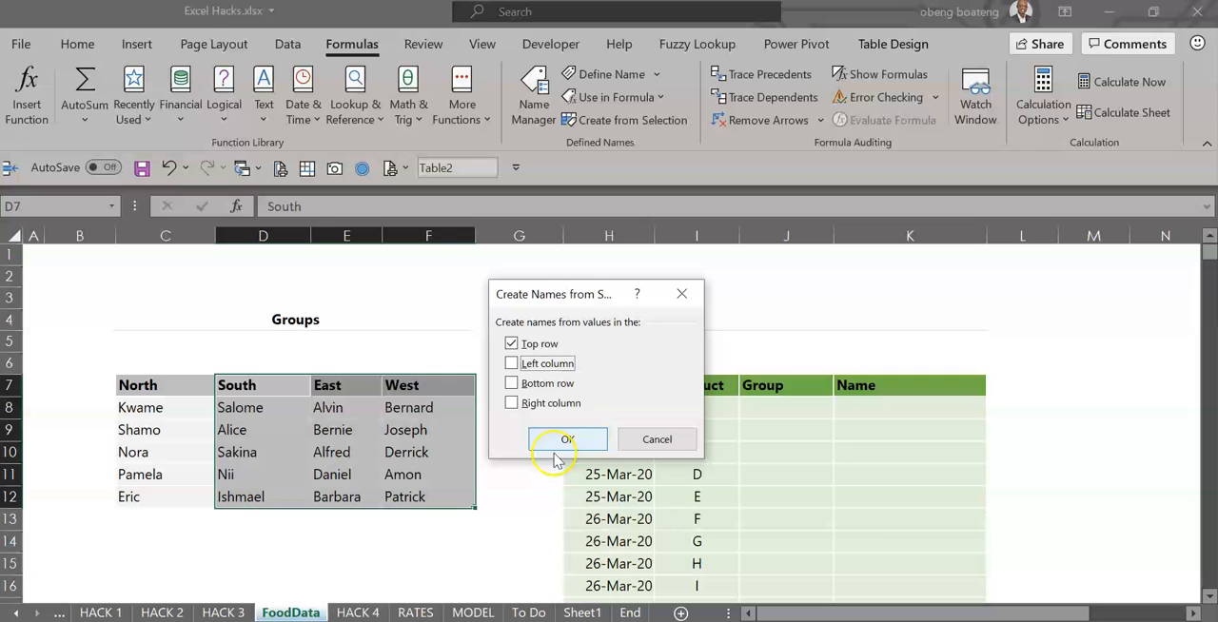
left_click(567, 437)
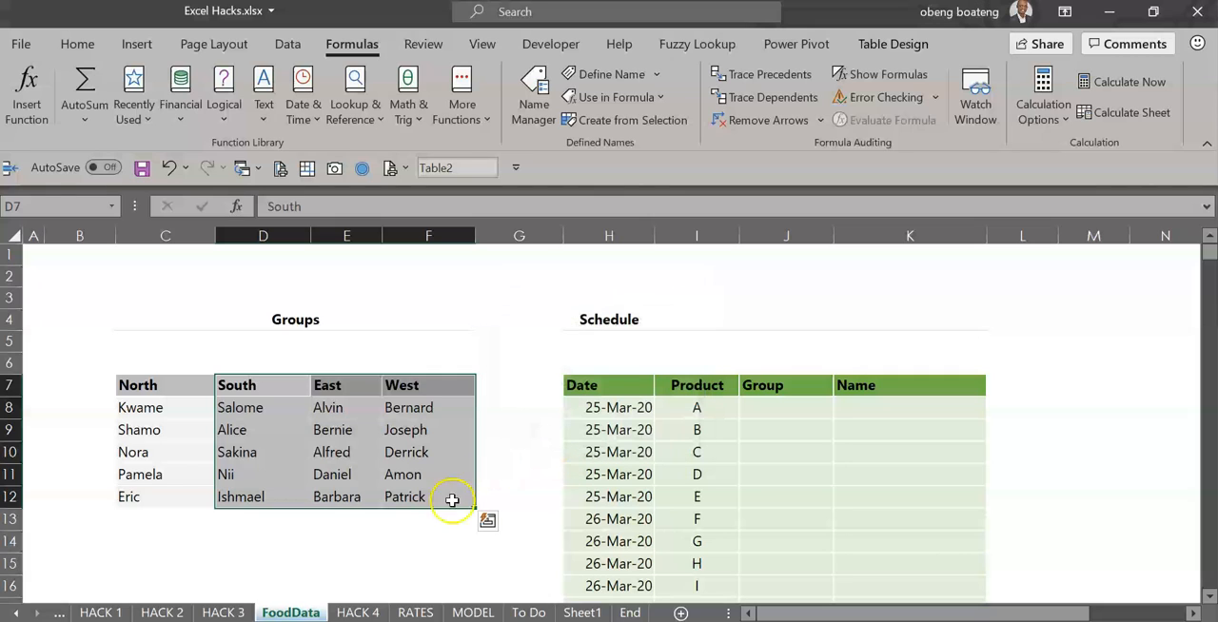
left_click(426, 540)
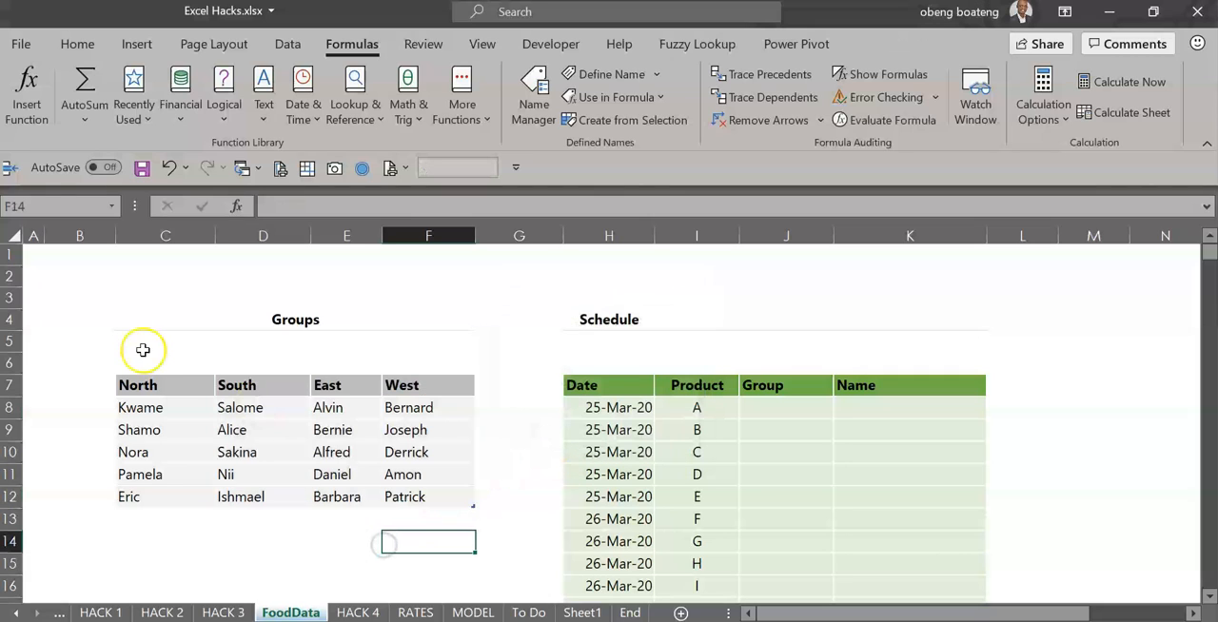
left_click(80, 340)
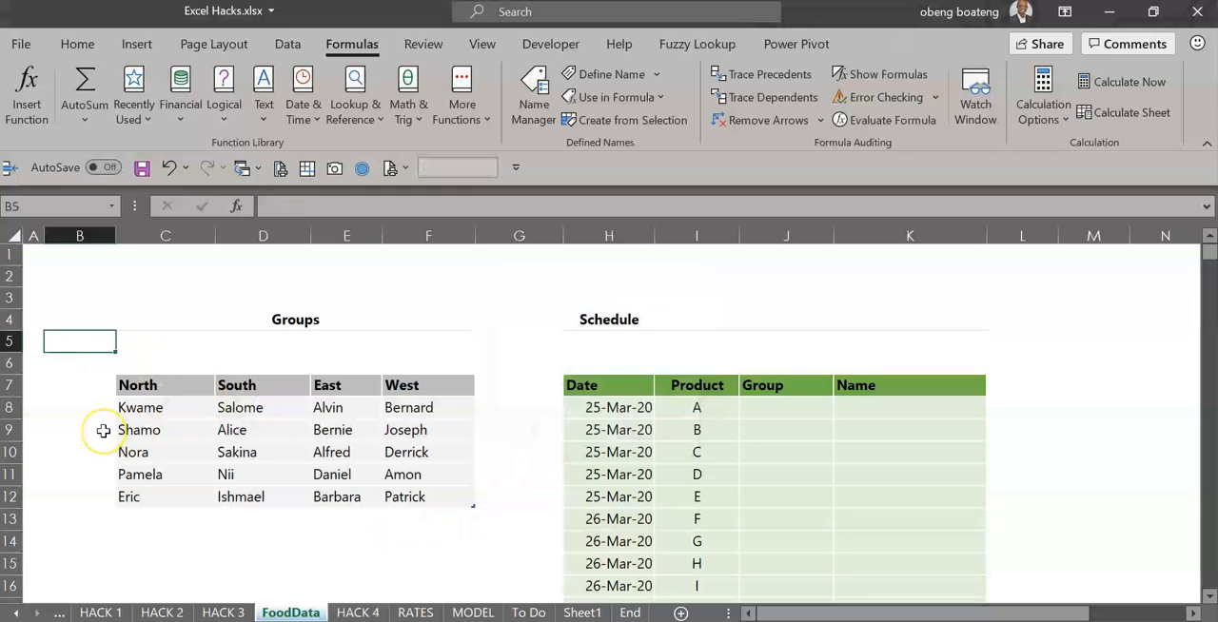
type("=South")
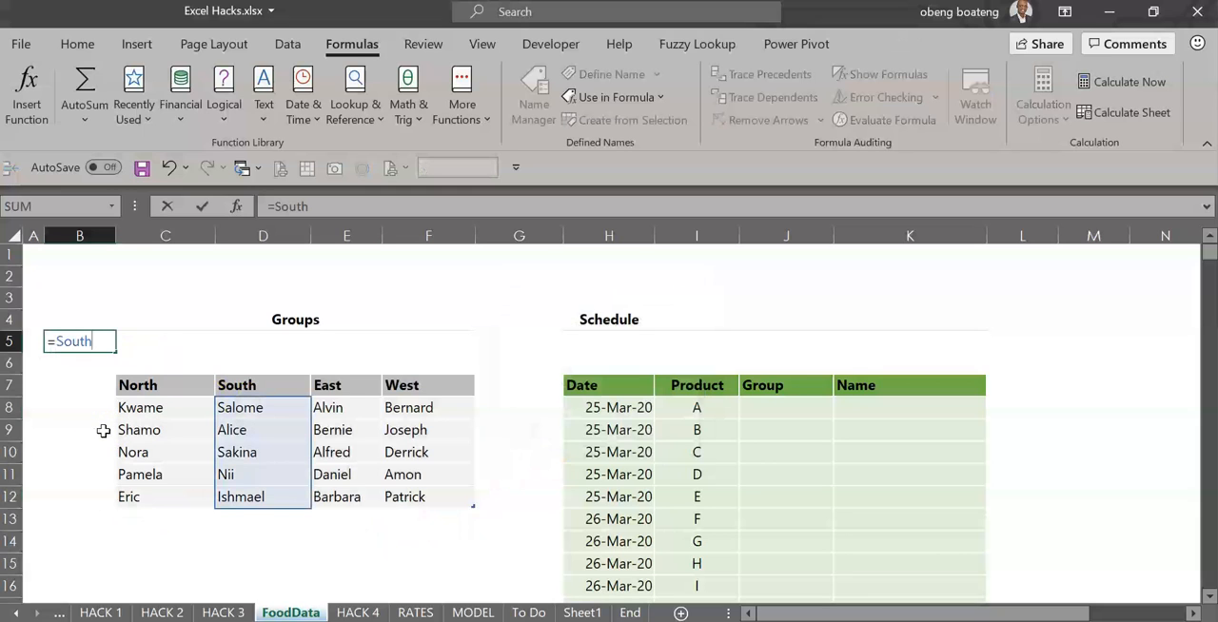
mouse_move(447, 411)
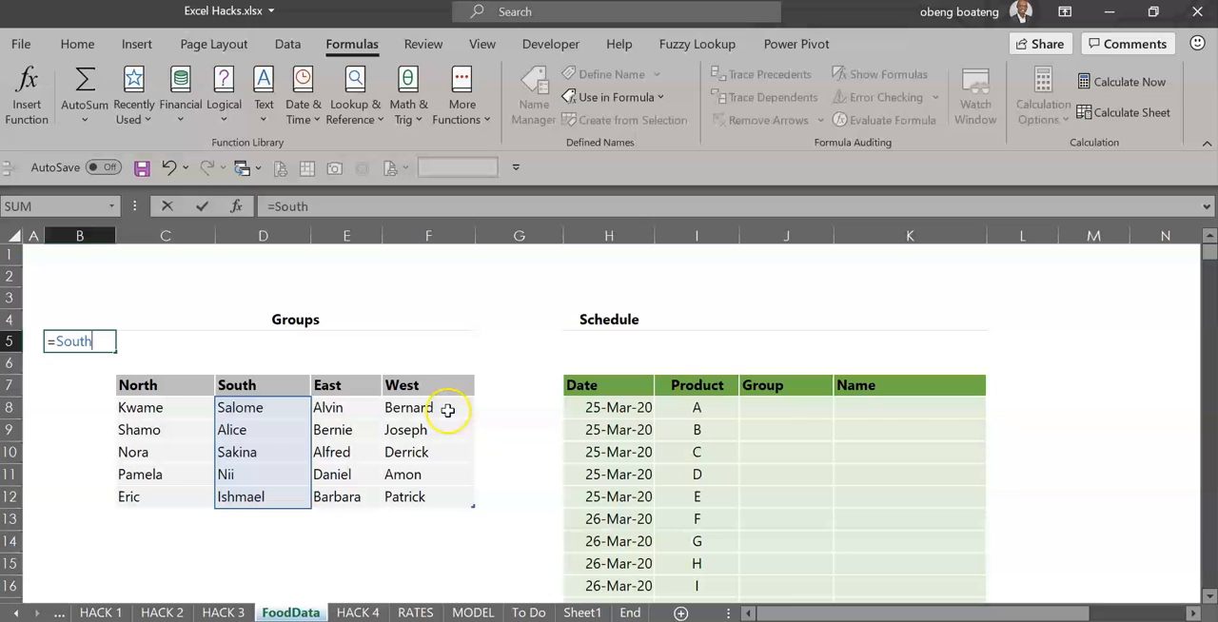
mouse_move(352, 350)
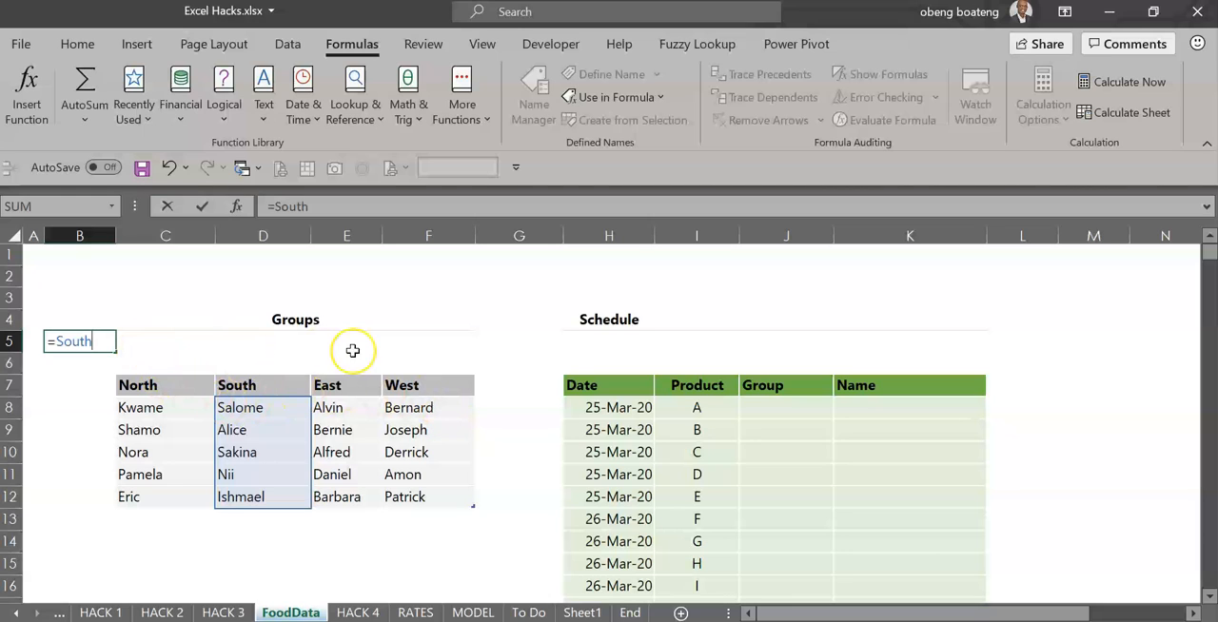
key("Escape")
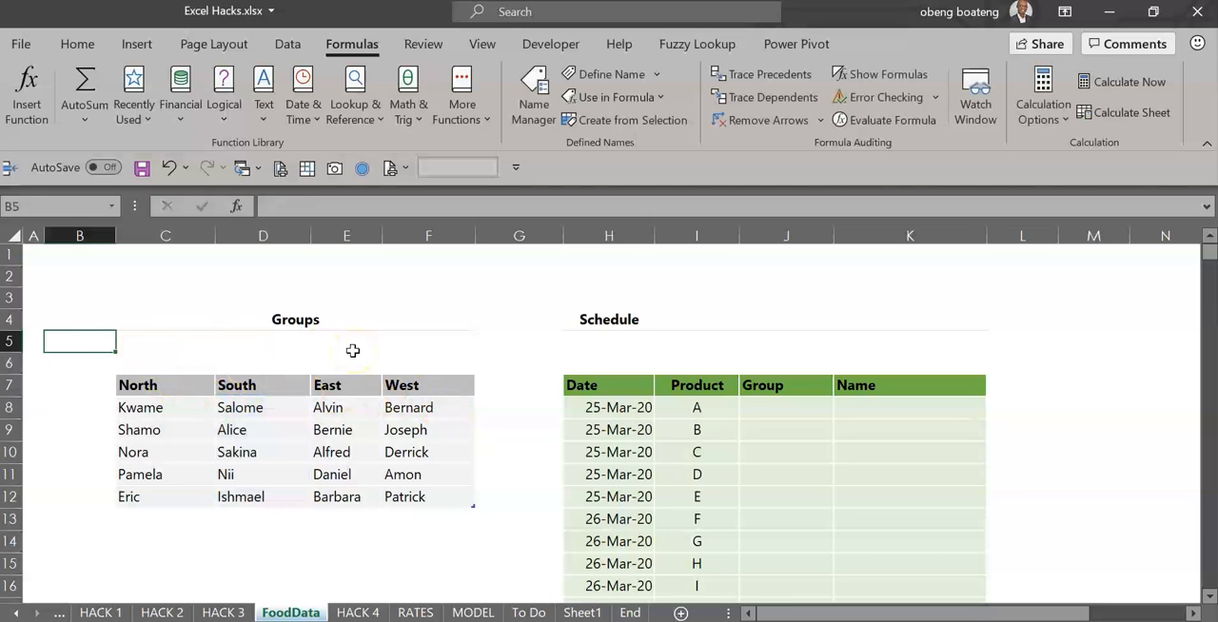
mouse_move(551, 461)
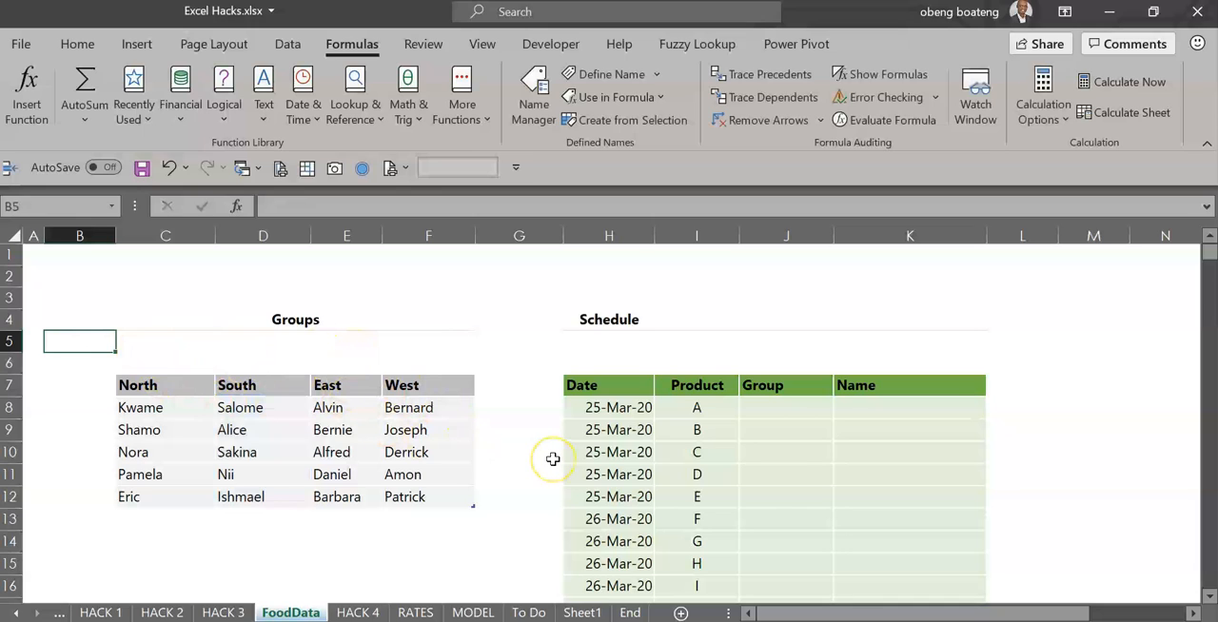
mouse_move(784, 419)
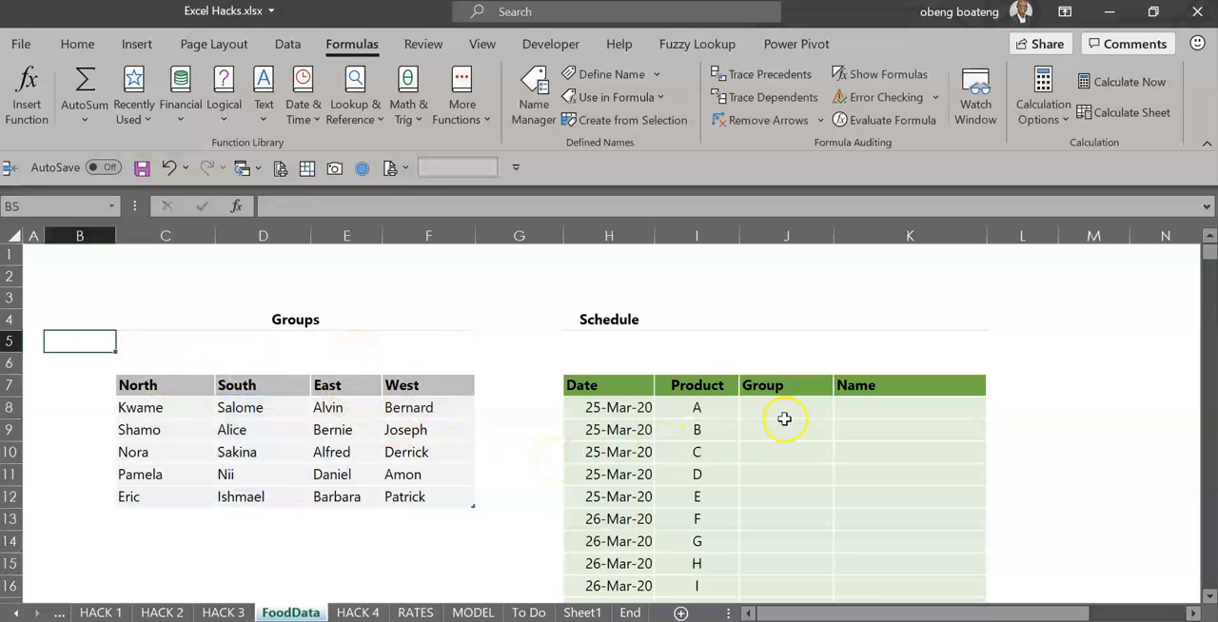
Step: Bring up Data Validation for the Schedule's Group column cells
left_click(783, 407)
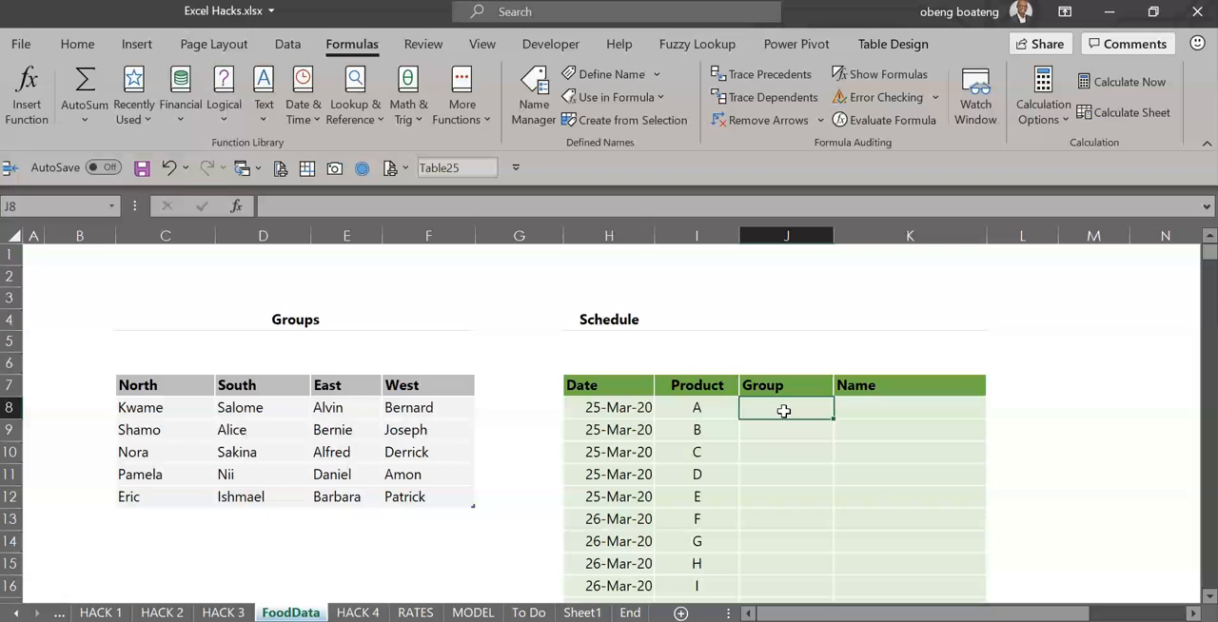
mouse_move(217, 384)
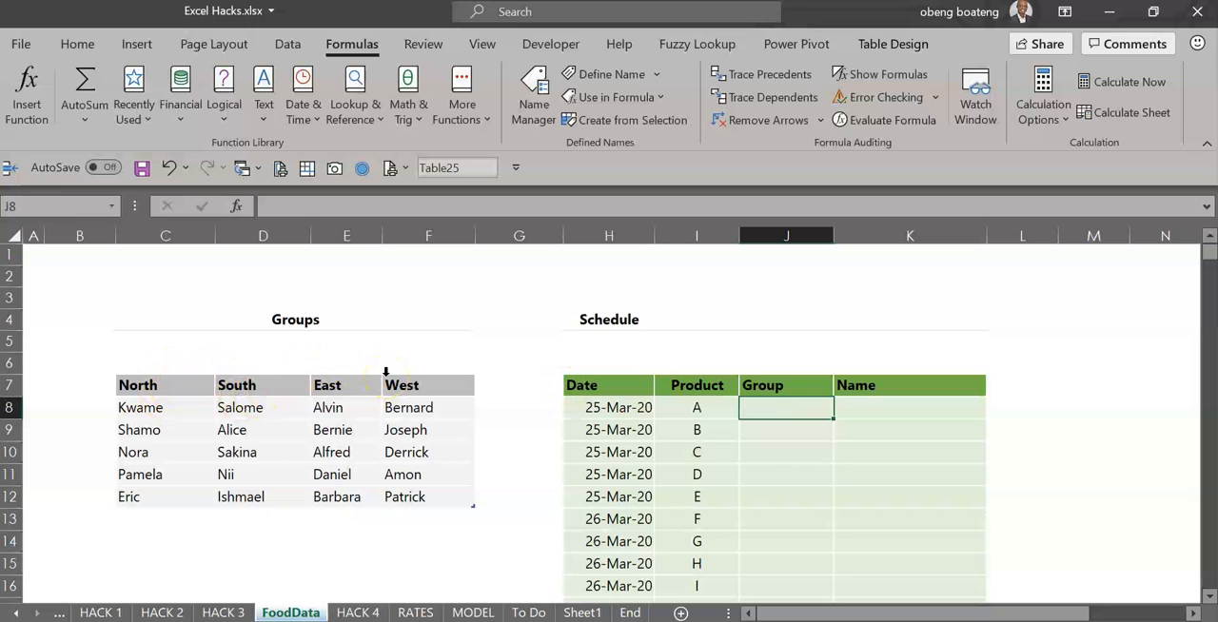
mouse_move(384, 375)
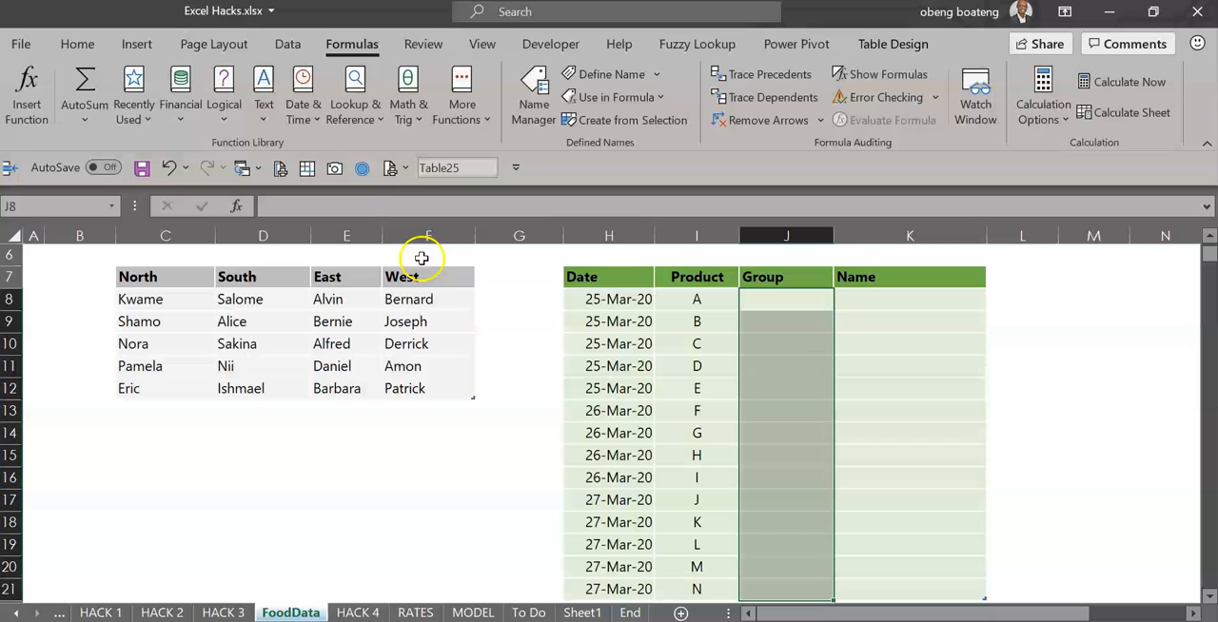
mouse_move(287, 44)
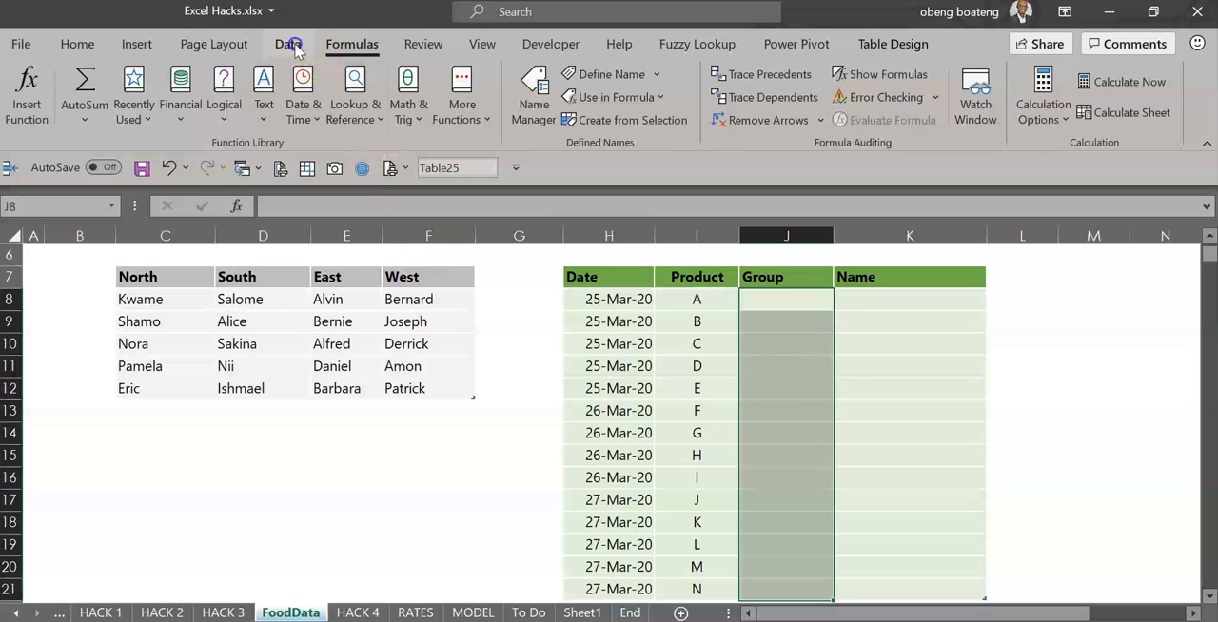
left_click(287, 44)
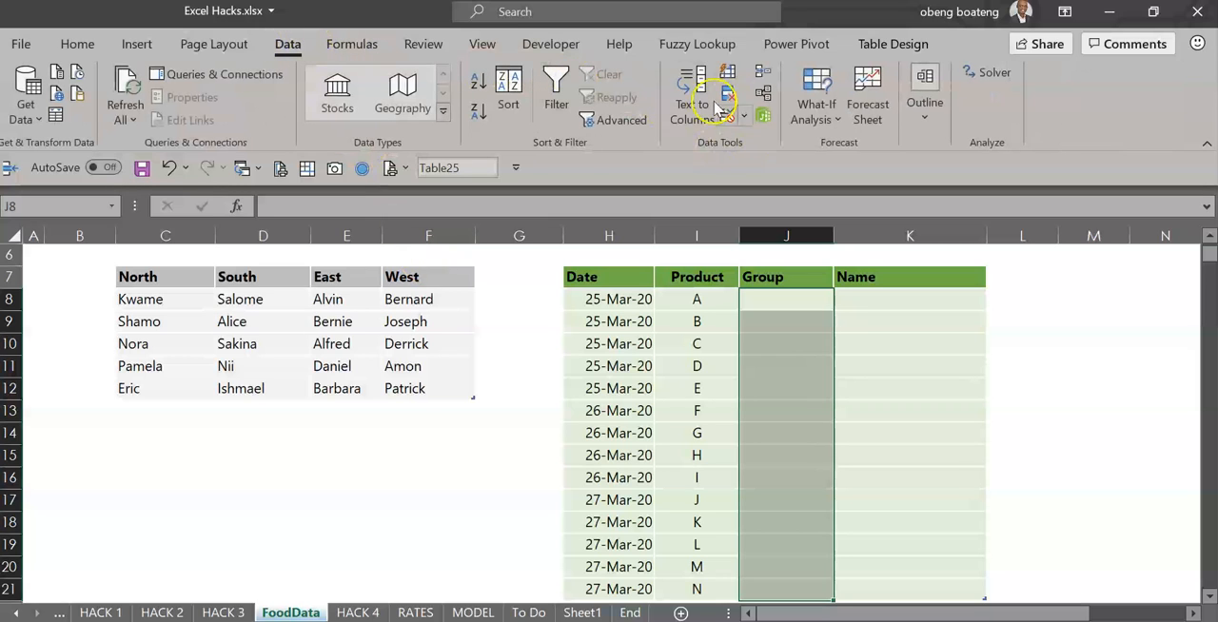
mouse_move(727, 99)
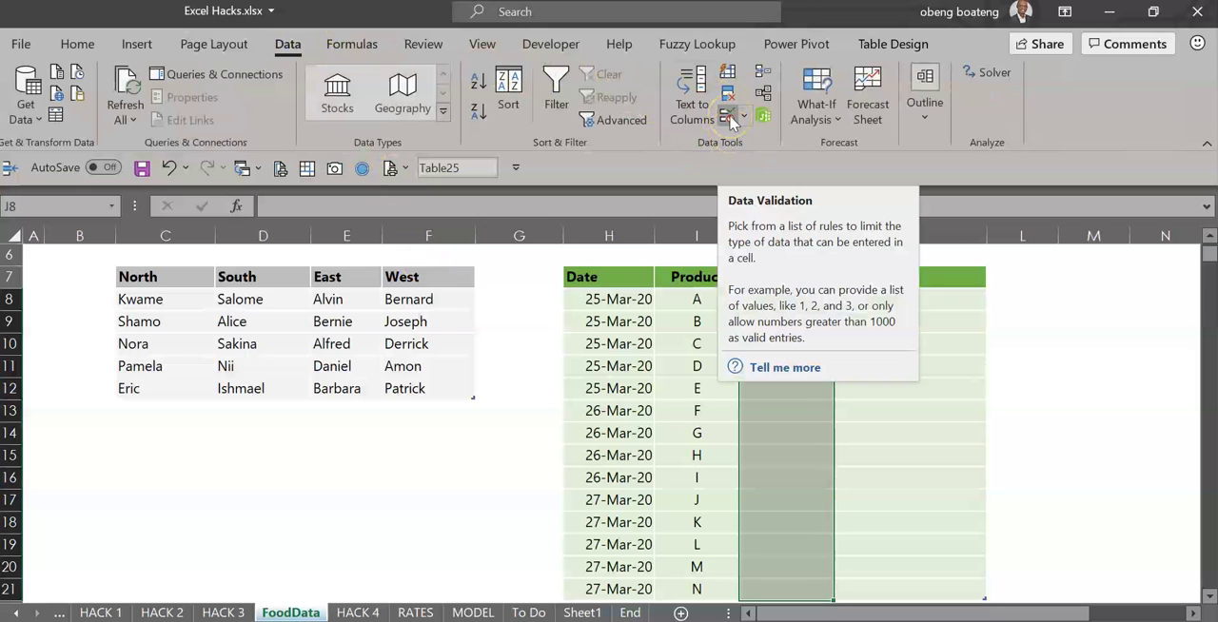
left_click(741, 116)
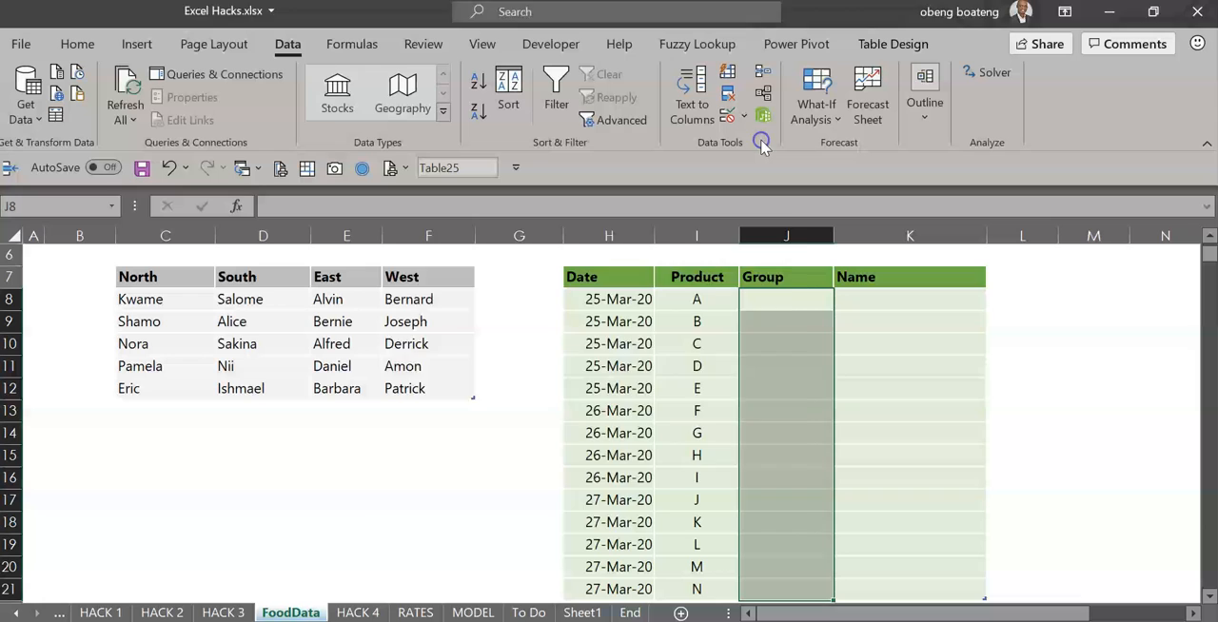
left_click(761, 140)
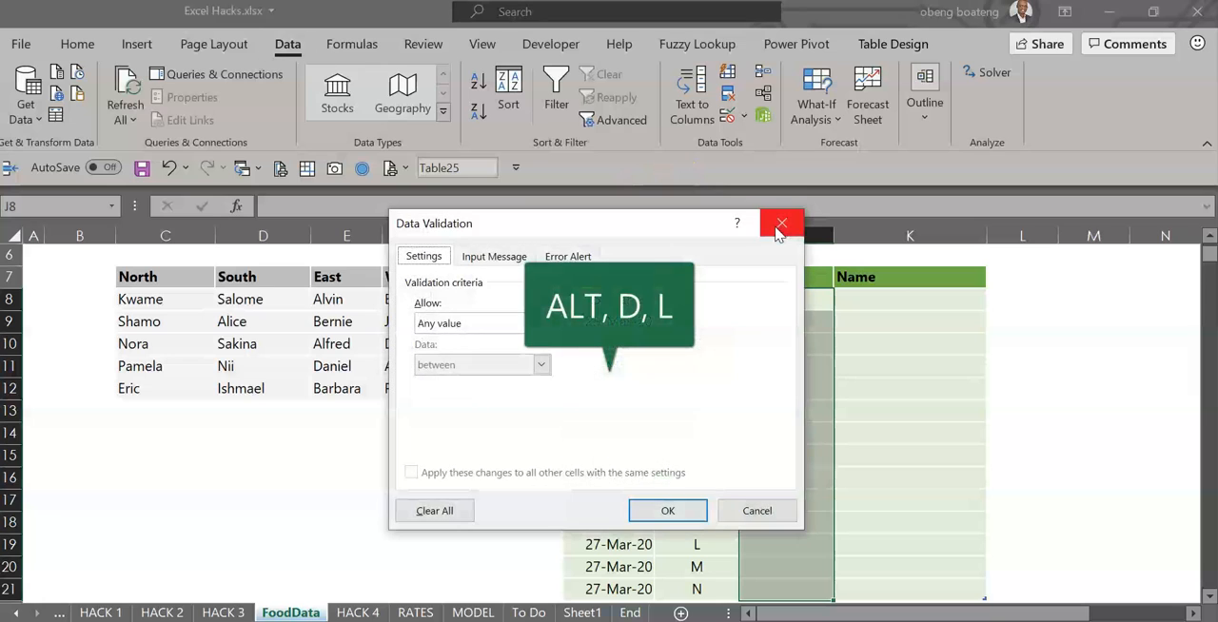
mouse_move(541, 324)
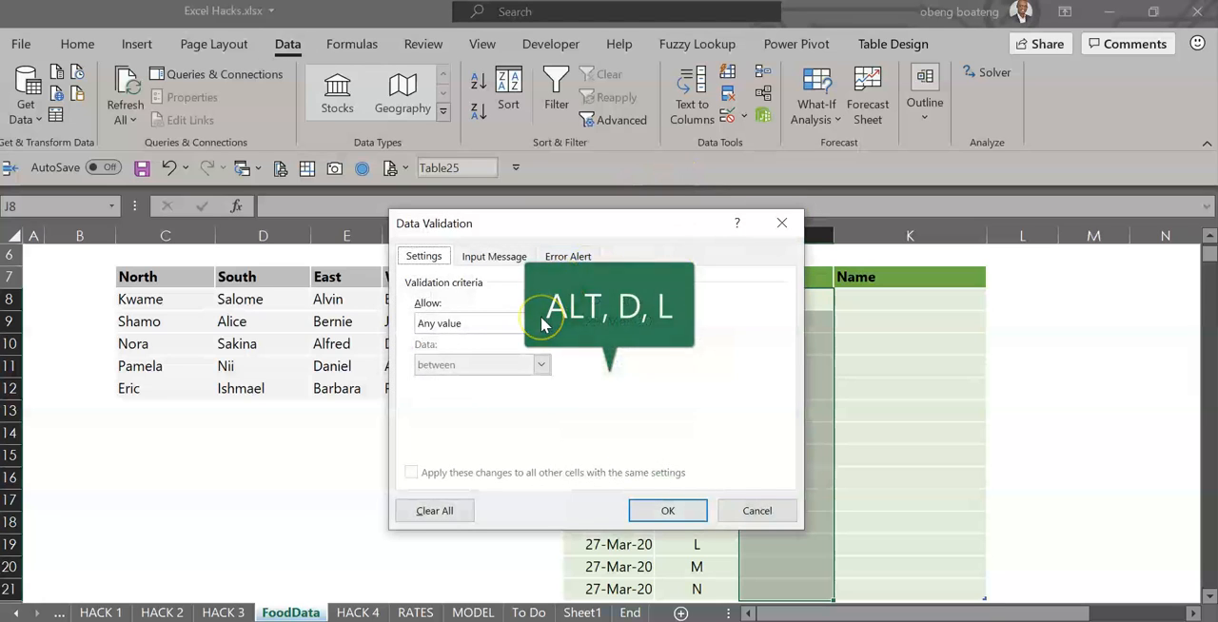
Step: Allow only a list sourced from the North–West header cells C7:F7 in the Group column
left_click(540, 323)
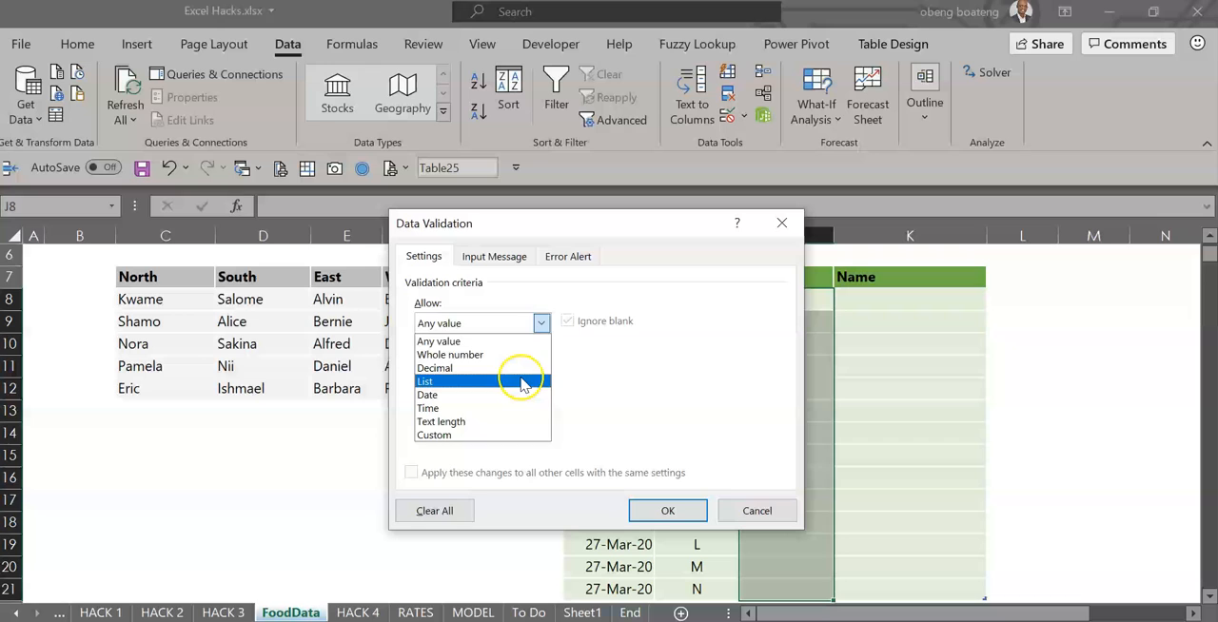
left_click(426, 381)
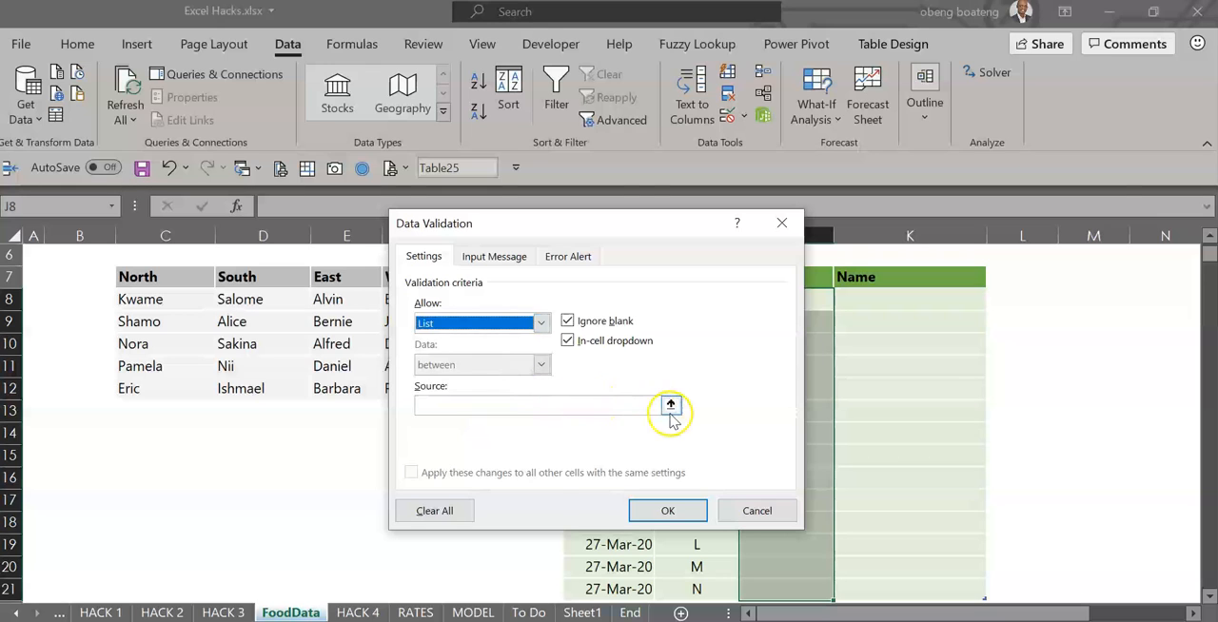
left_click(669, 405)
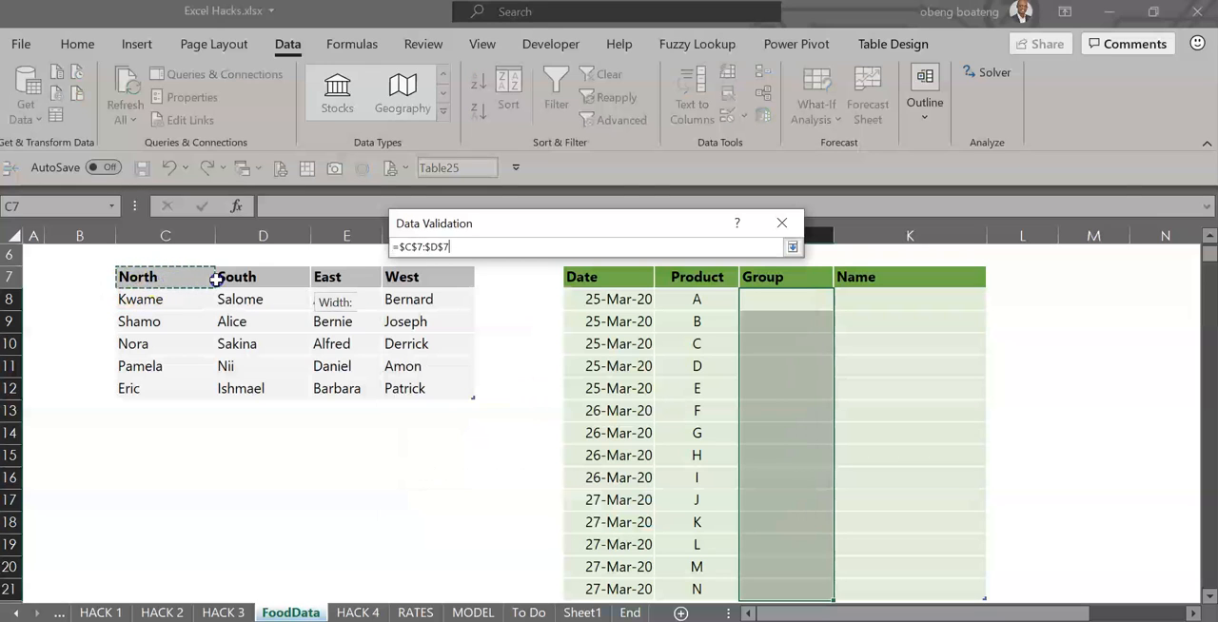
left_click(402, 277)
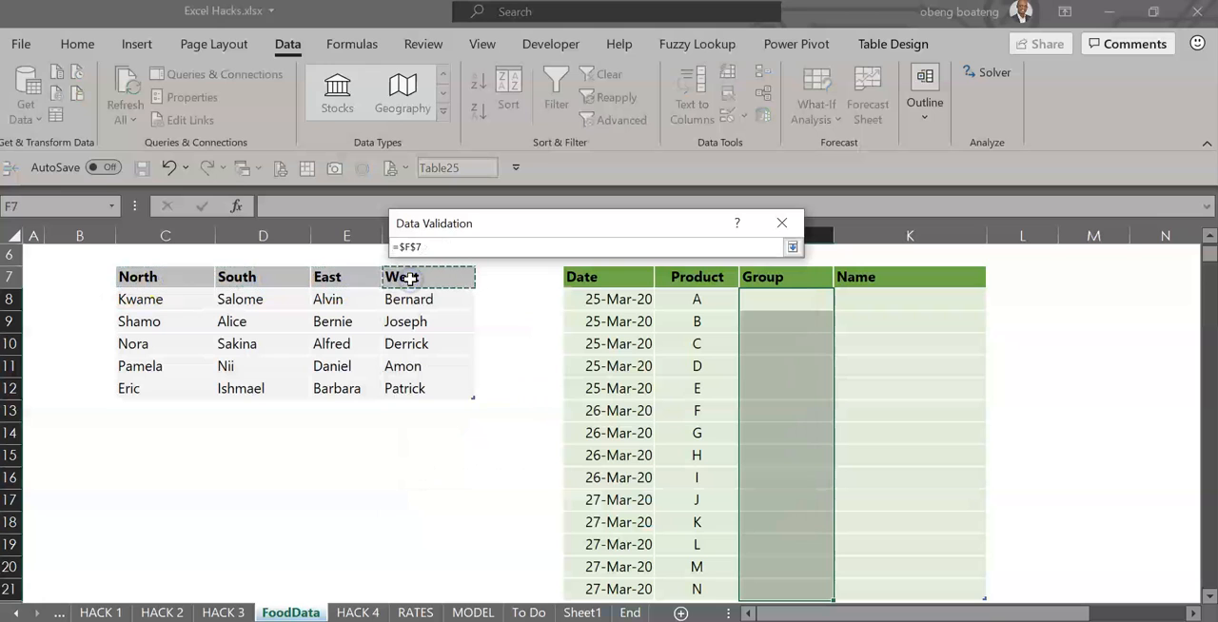
left_click(791, 247)
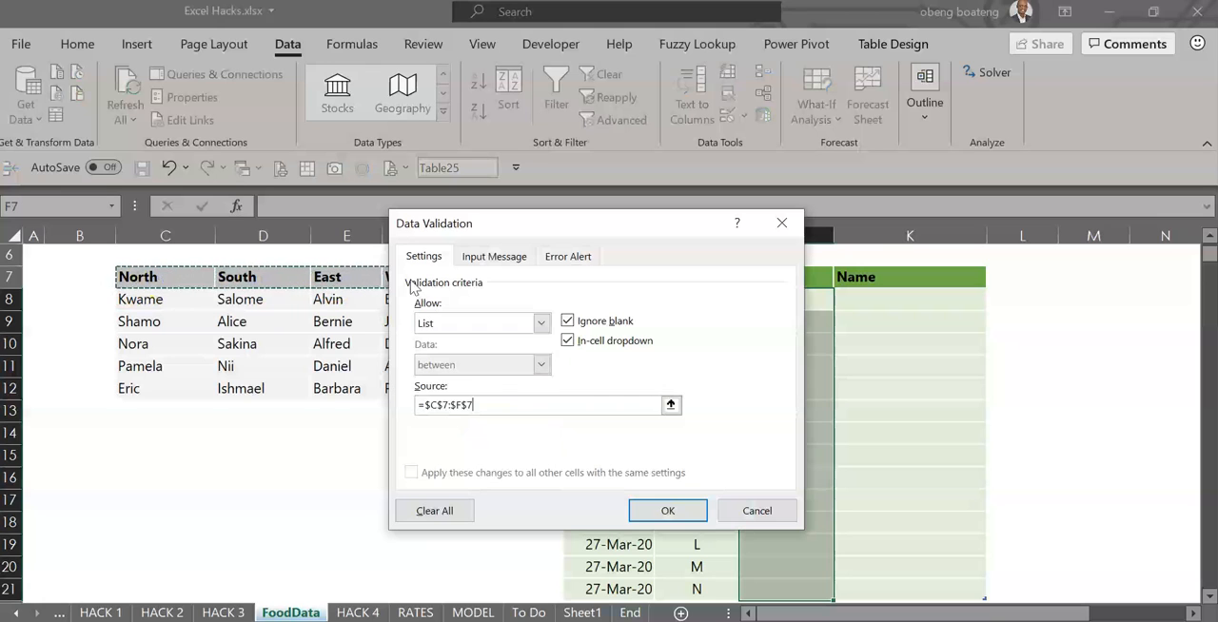
left_click(666, 510)
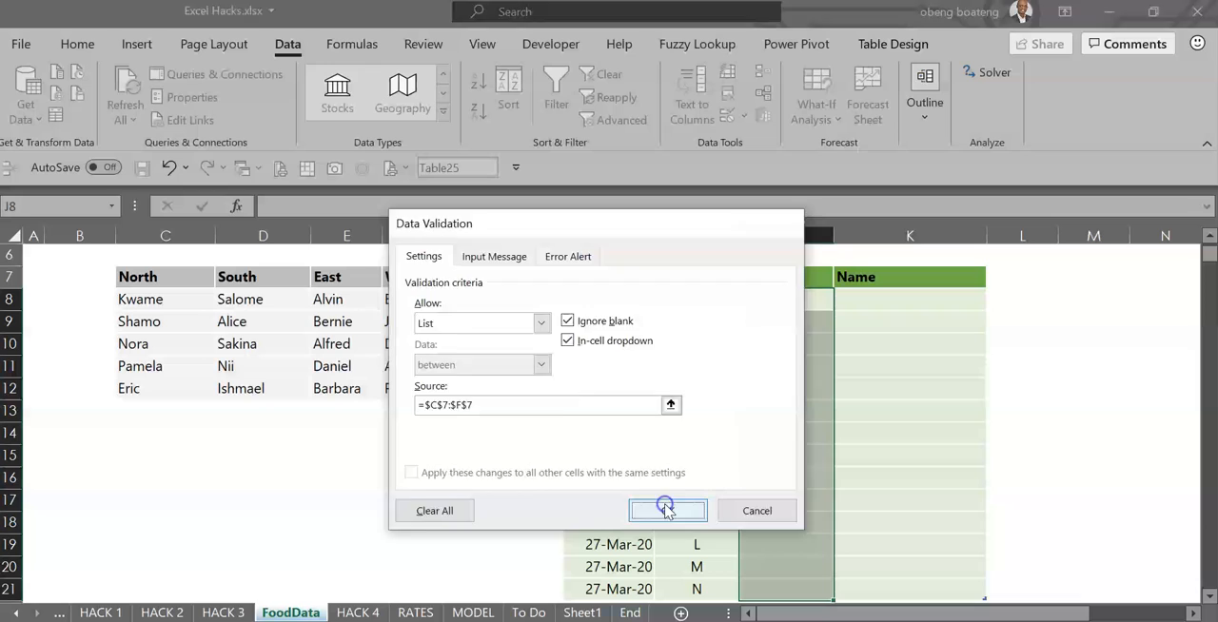
Step: Pick South from the first row's Group dropdown
left_click(666, 510)
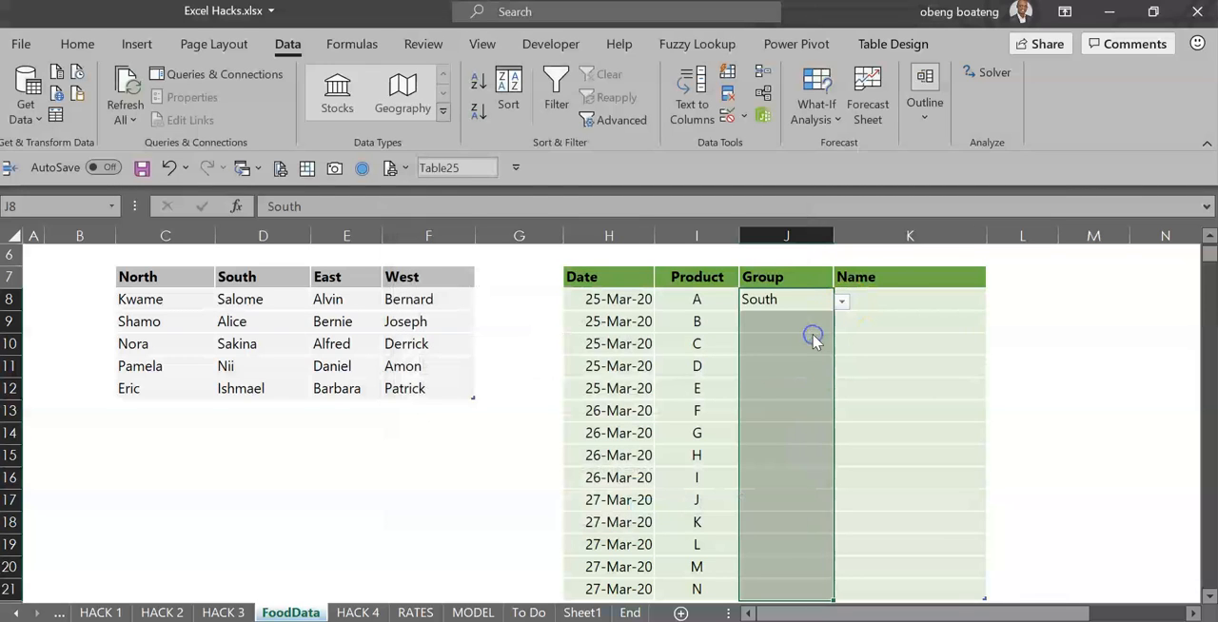
left_click(909, 299)
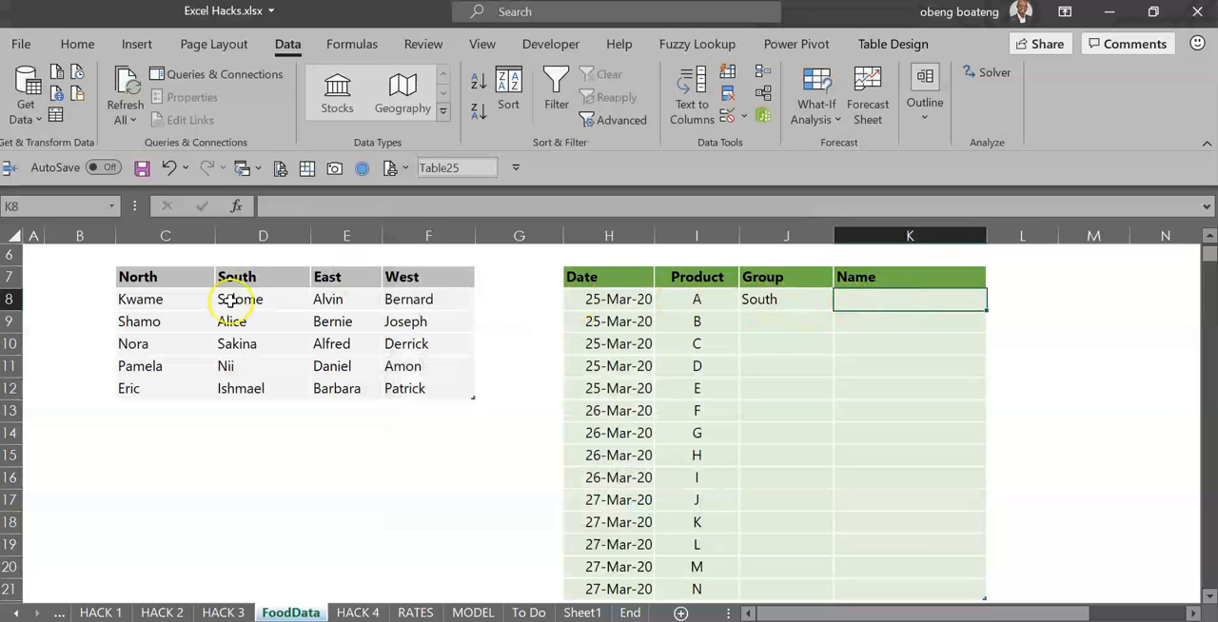
mouse_move(765, 302)
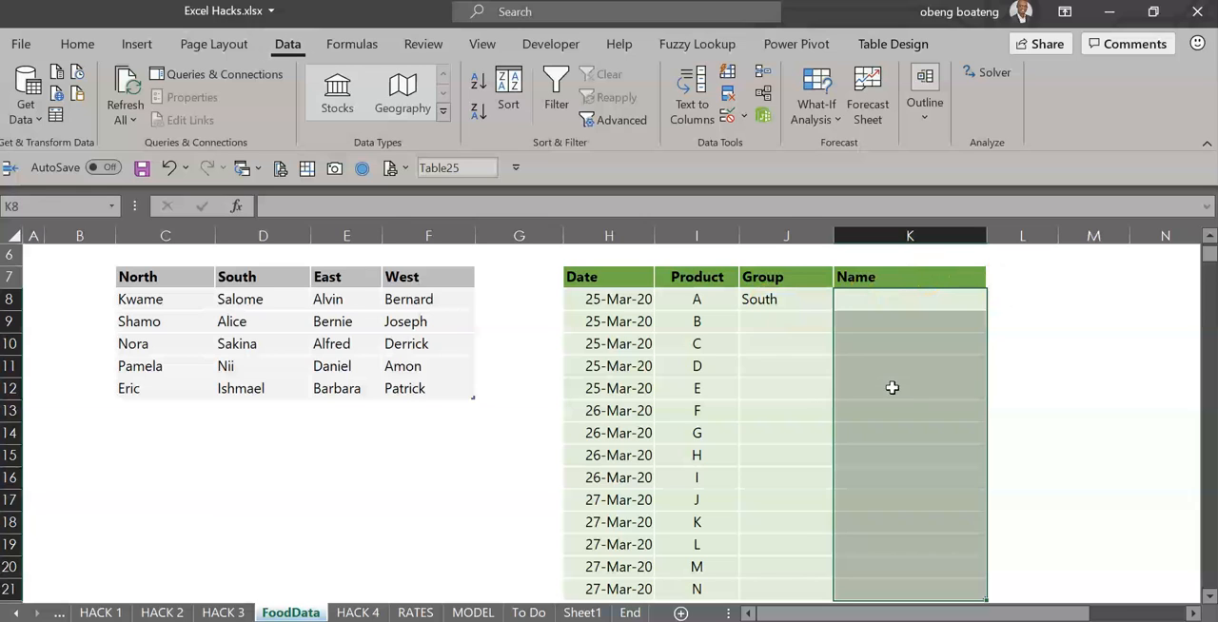
Step: Give the Name column a list rule with source =INDIRECT(J8)
left_click(544, 324)
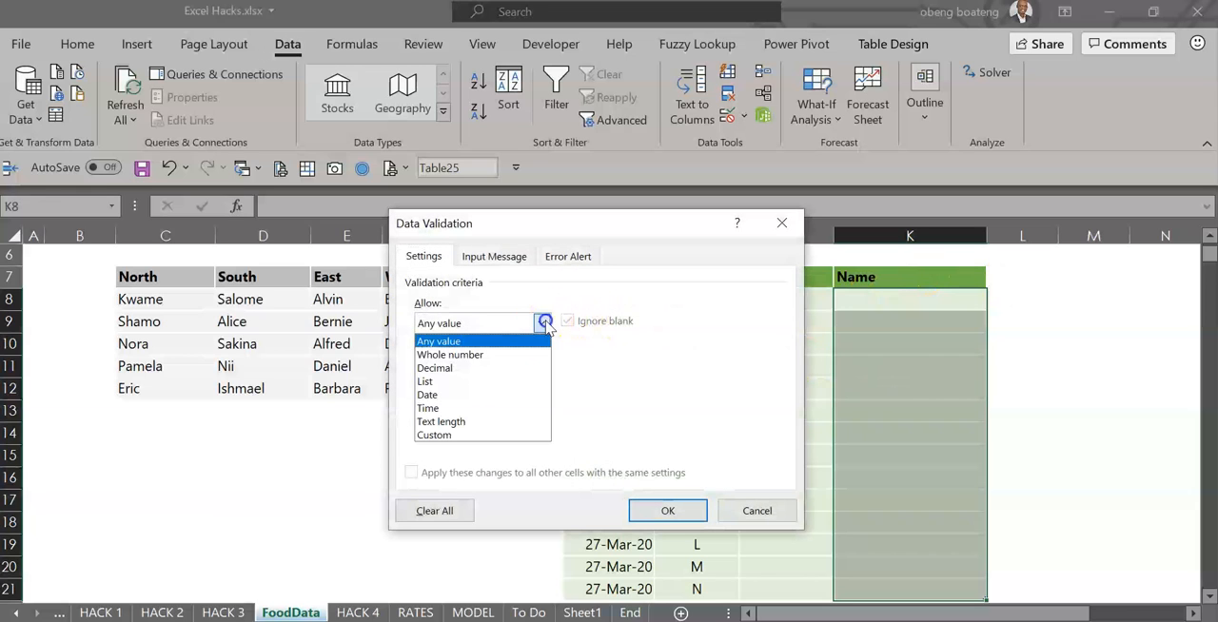
left_click(424, 381)
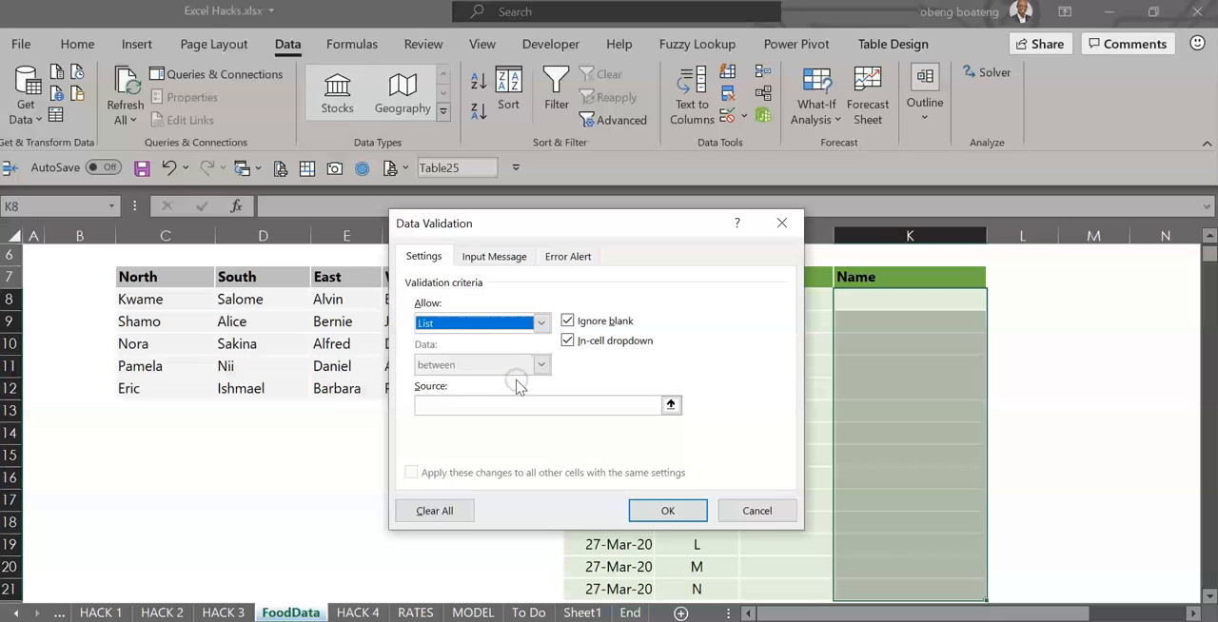
mouse_move(742, 384)
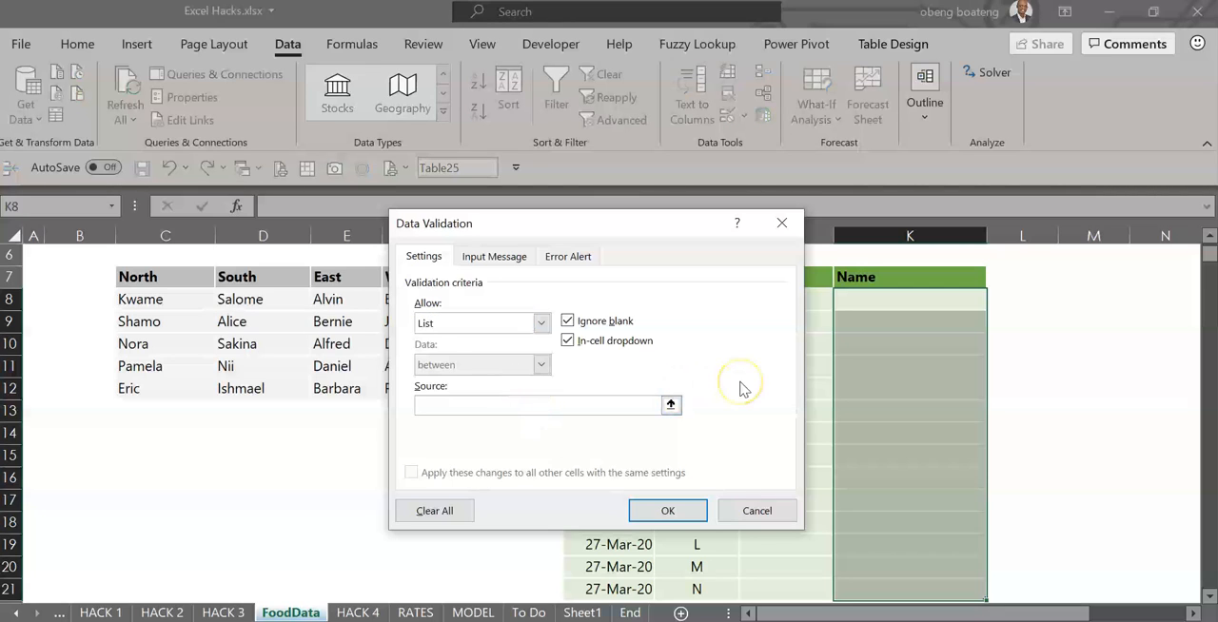
type("=IND")
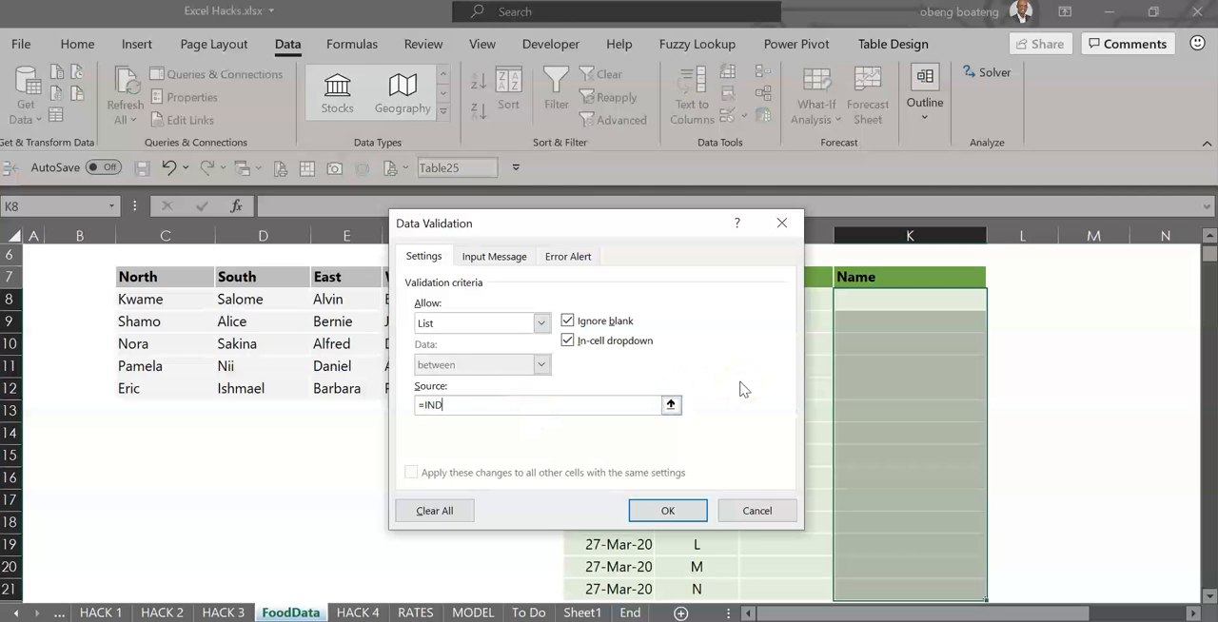
type("IRECT(")
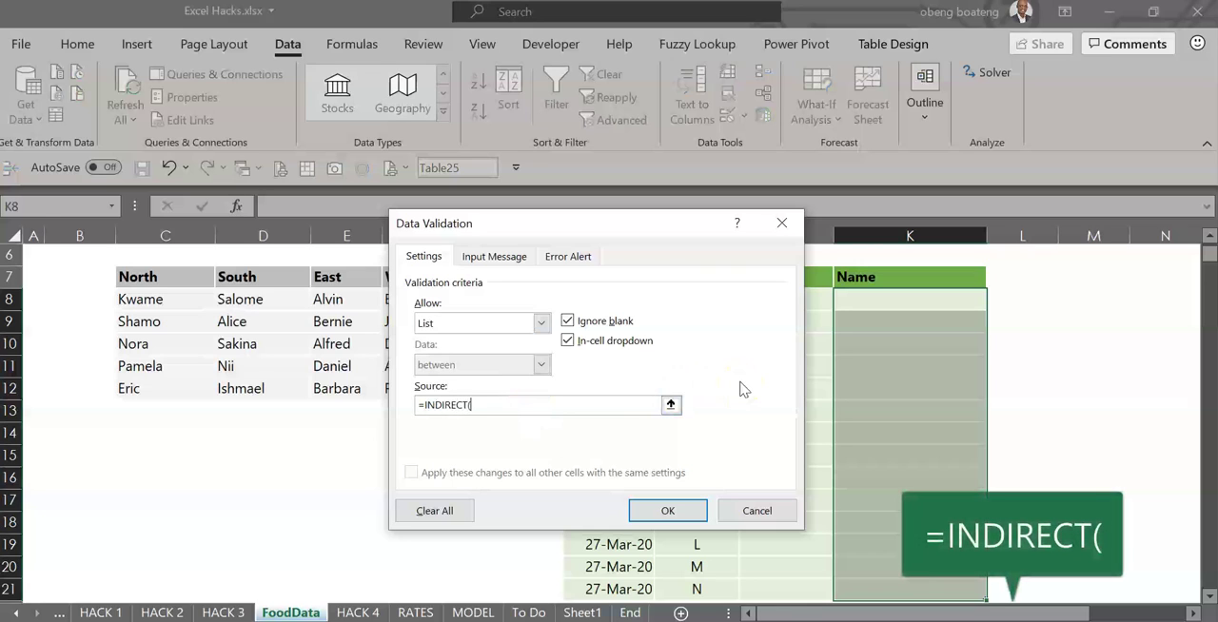
left_click(669, 403)
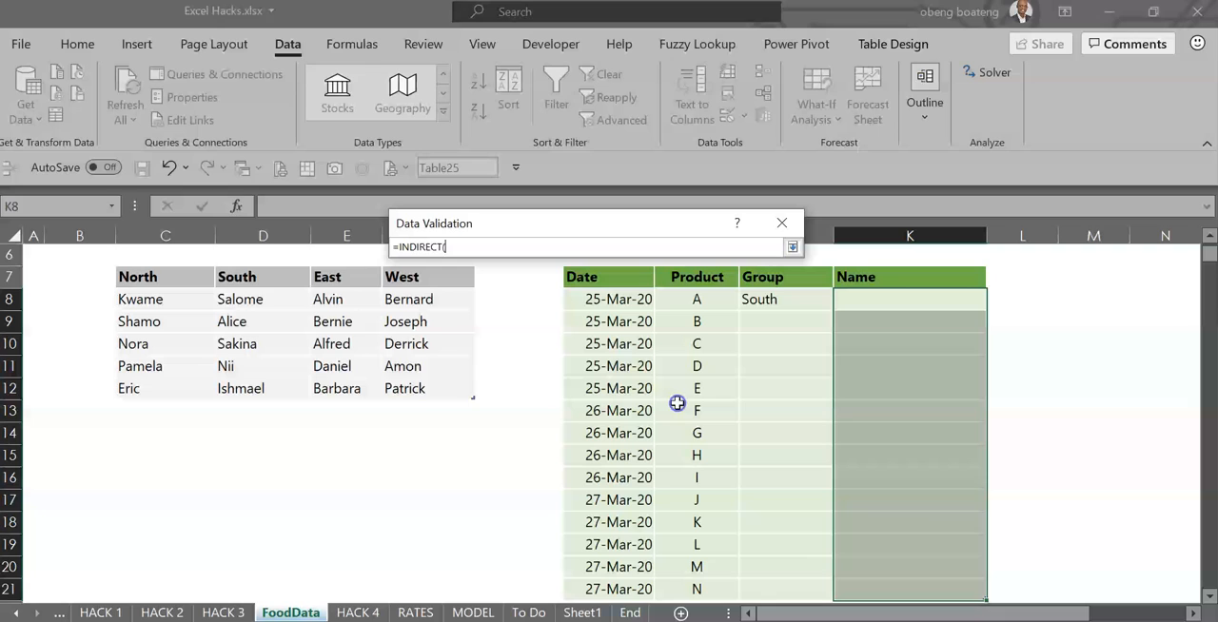
left_click(773, 298)
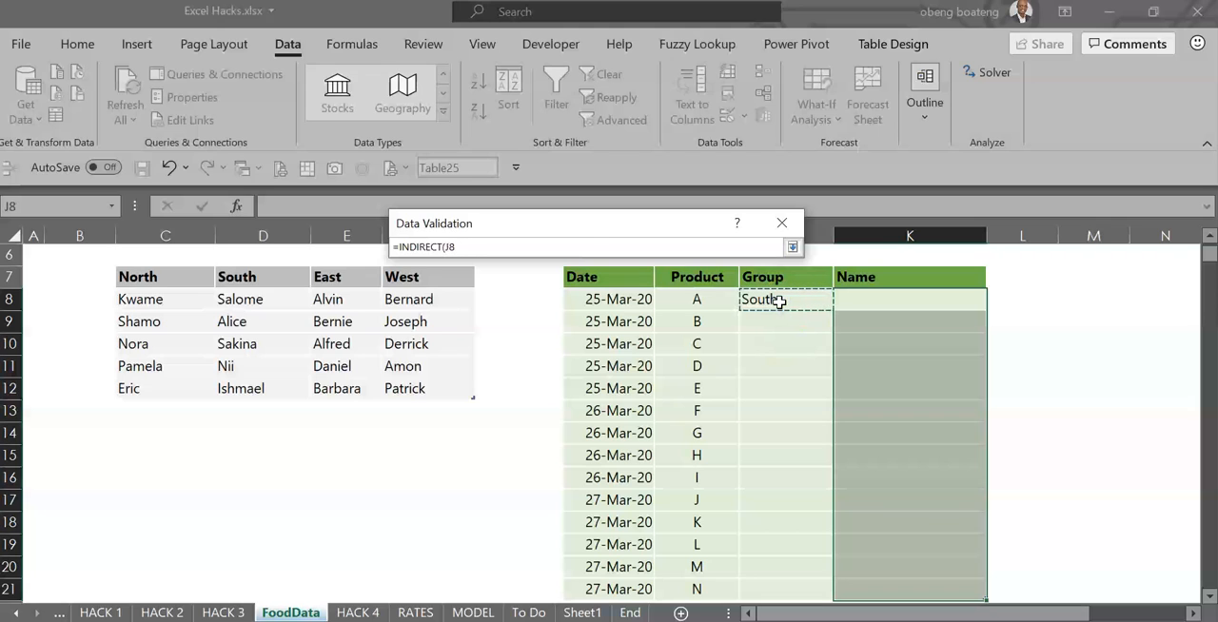
left_click(791, 248)
type(")")
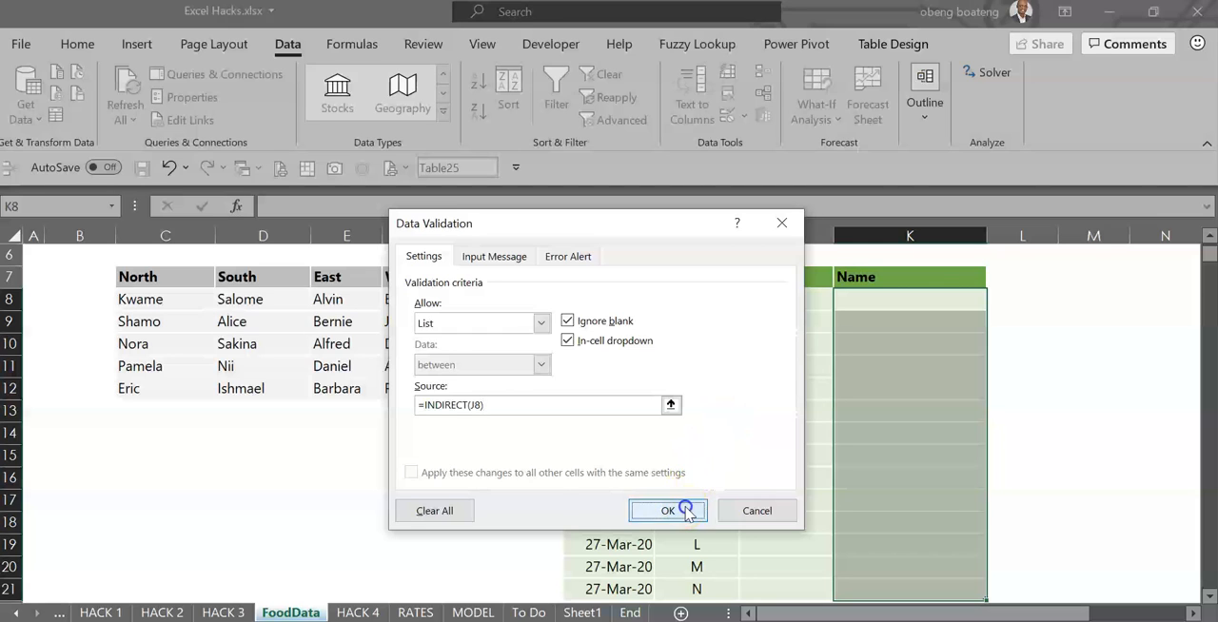
left_click(666, 510)
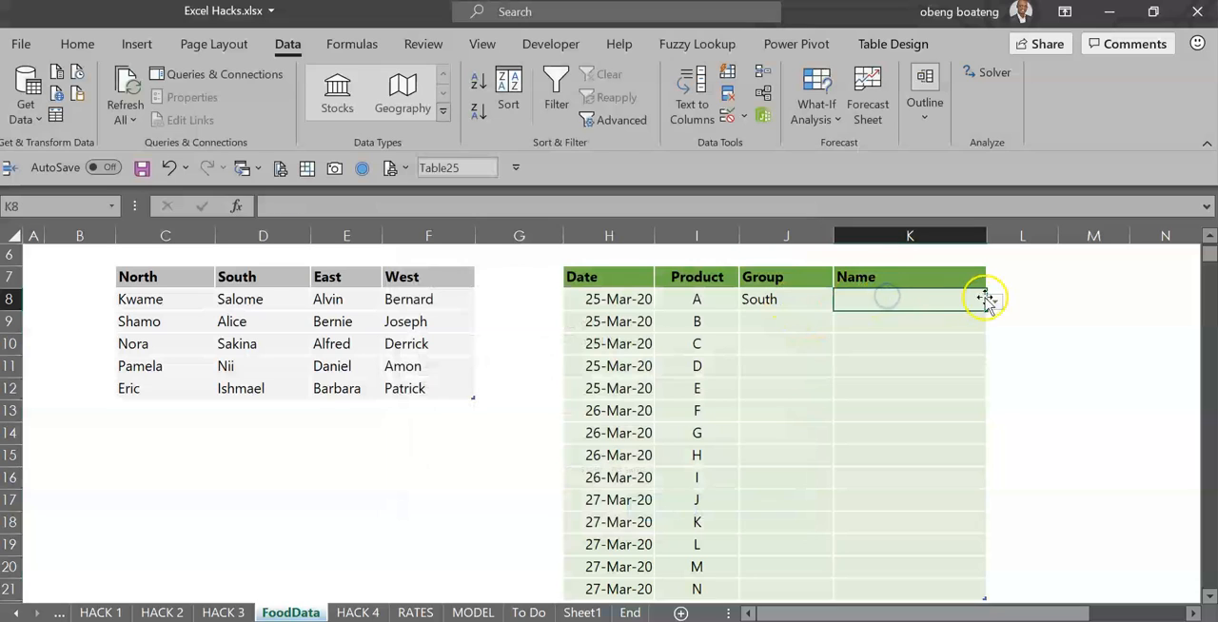
Step: Switch the first row's Group to East and check the Name dropdown now lists East's names
left_click(993, 301)
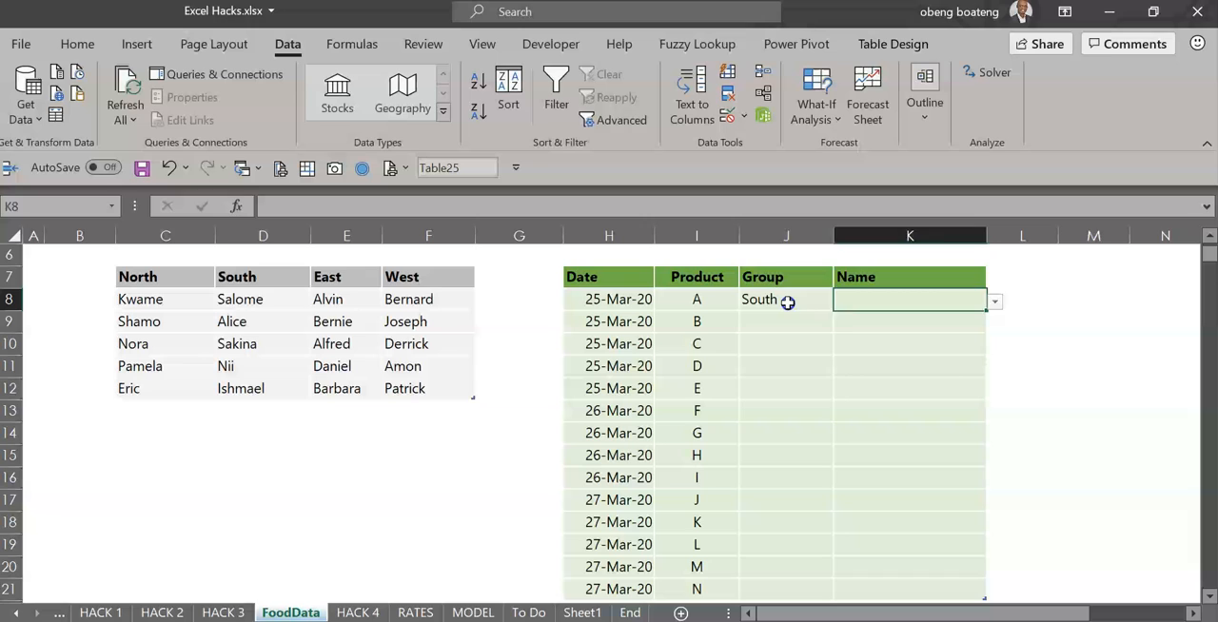
left_click(841, 301)
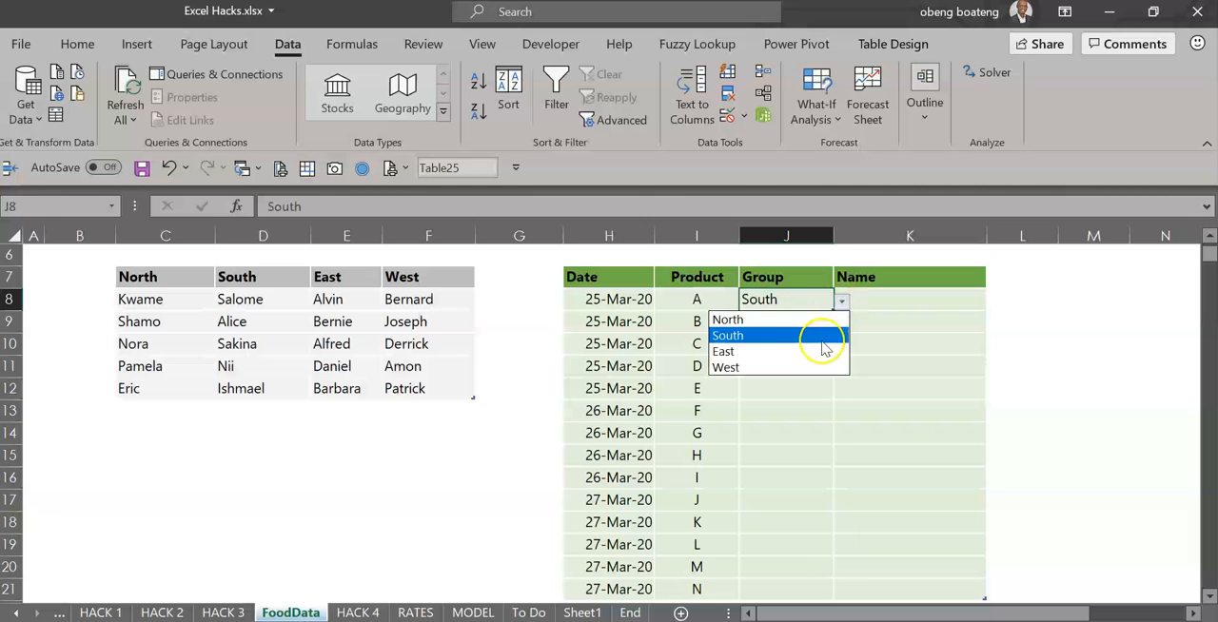
left_click(723, 350)
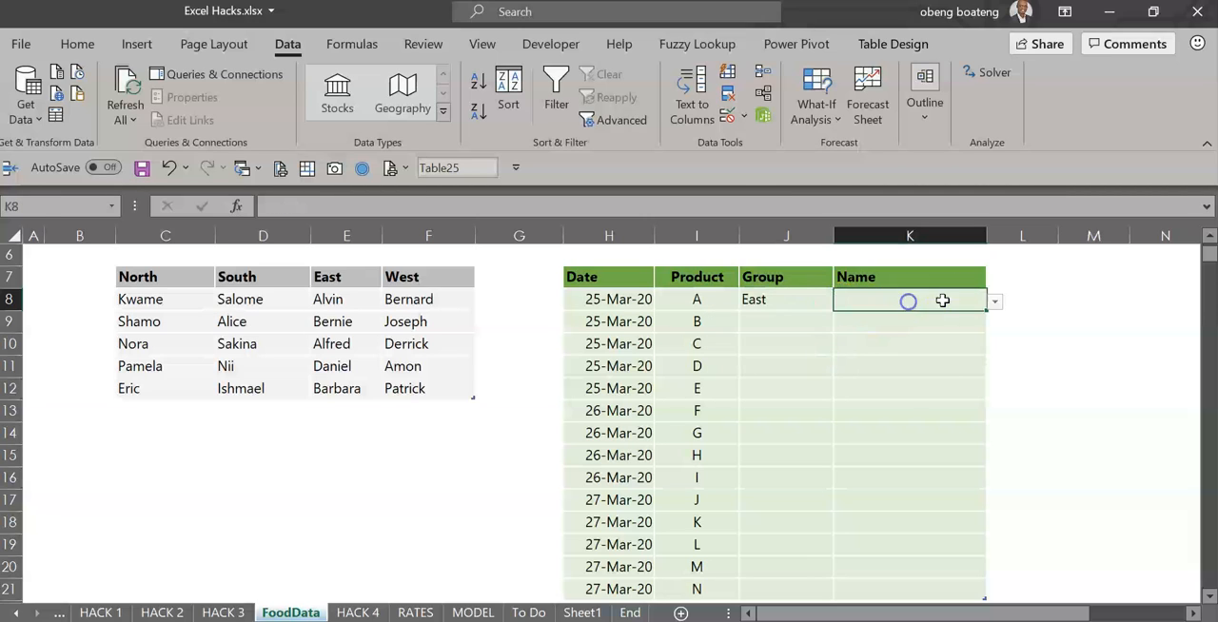
left_click(993, 301)
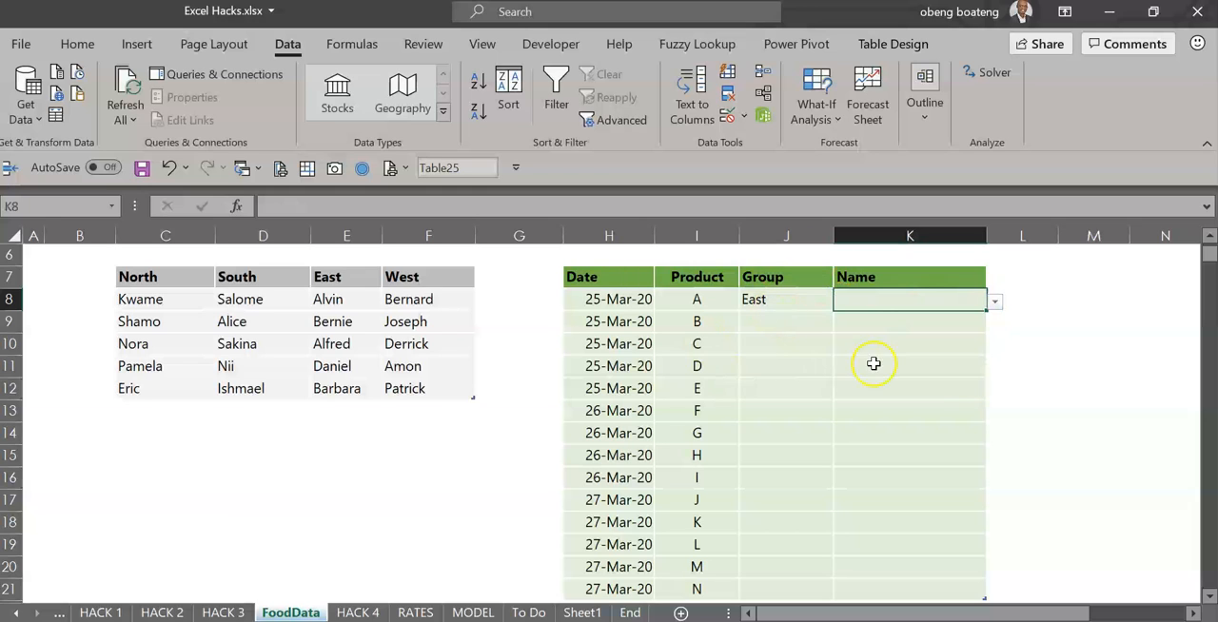
mouse_move(782, 344)
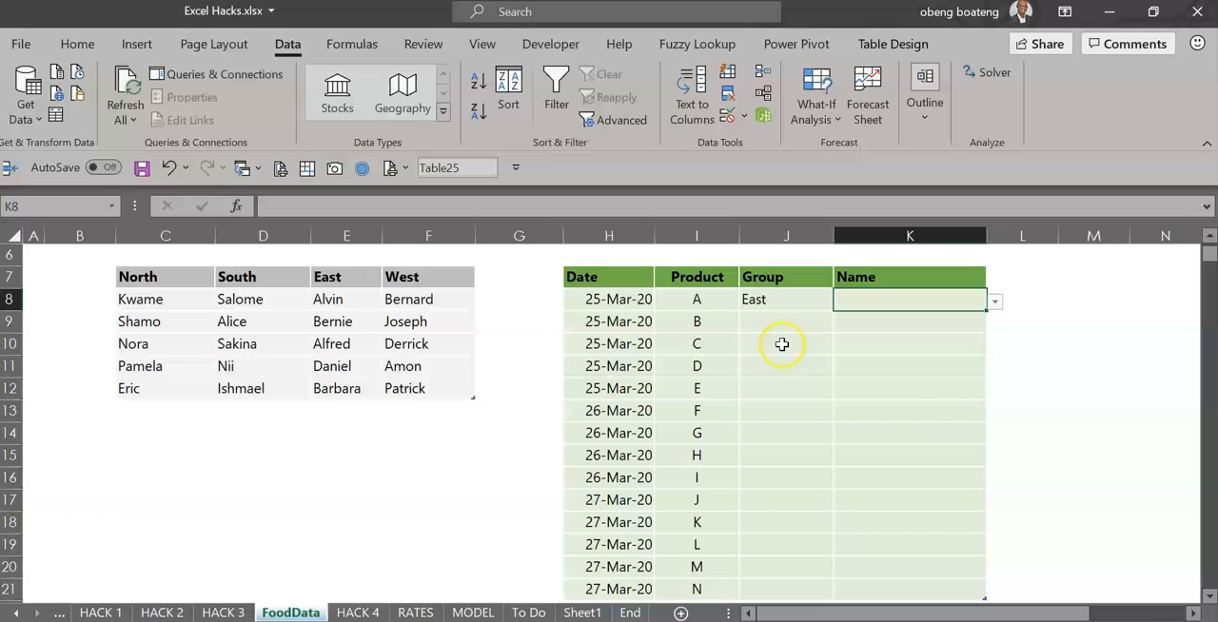
mouse_move(810, 366)
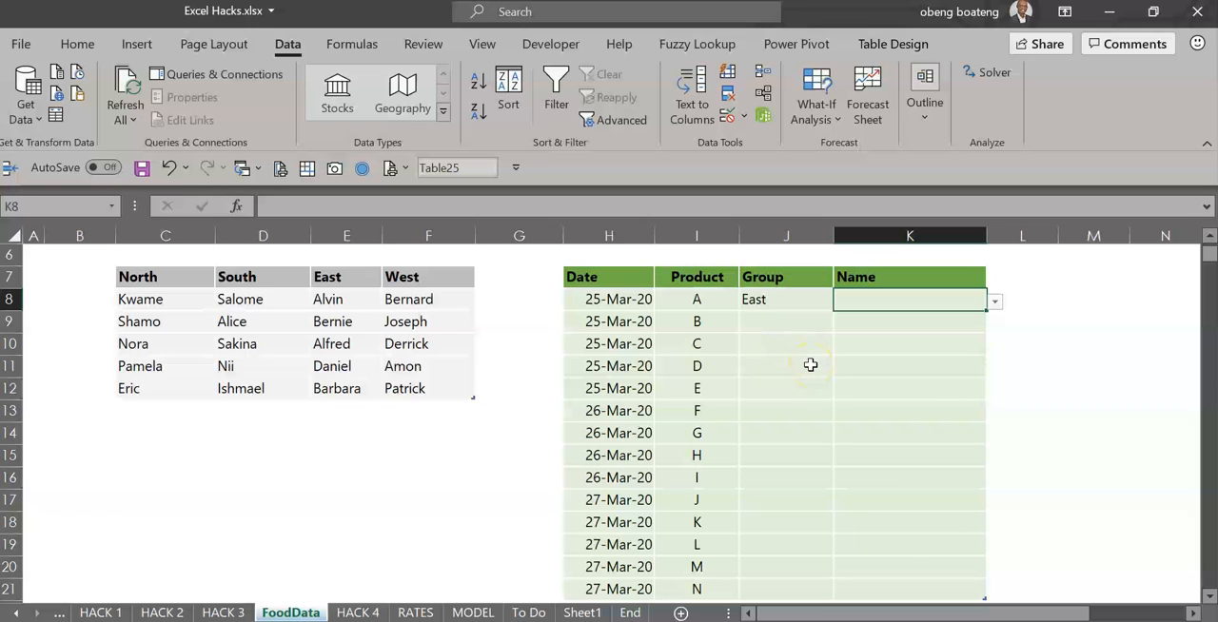
mouse_move(210, 506)
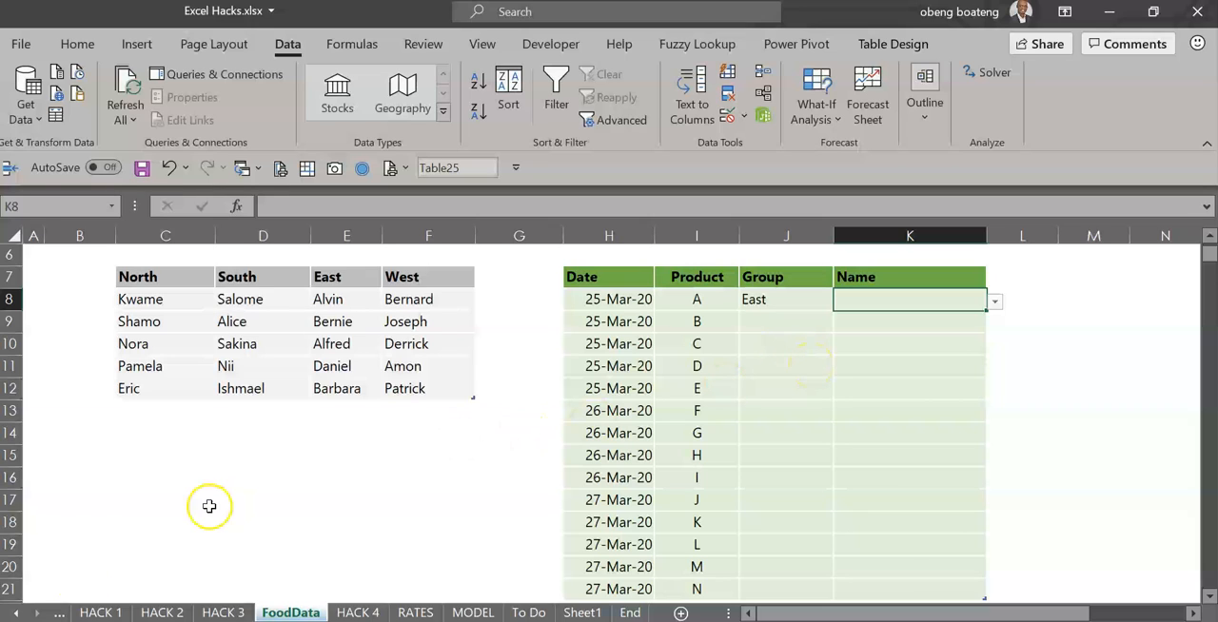